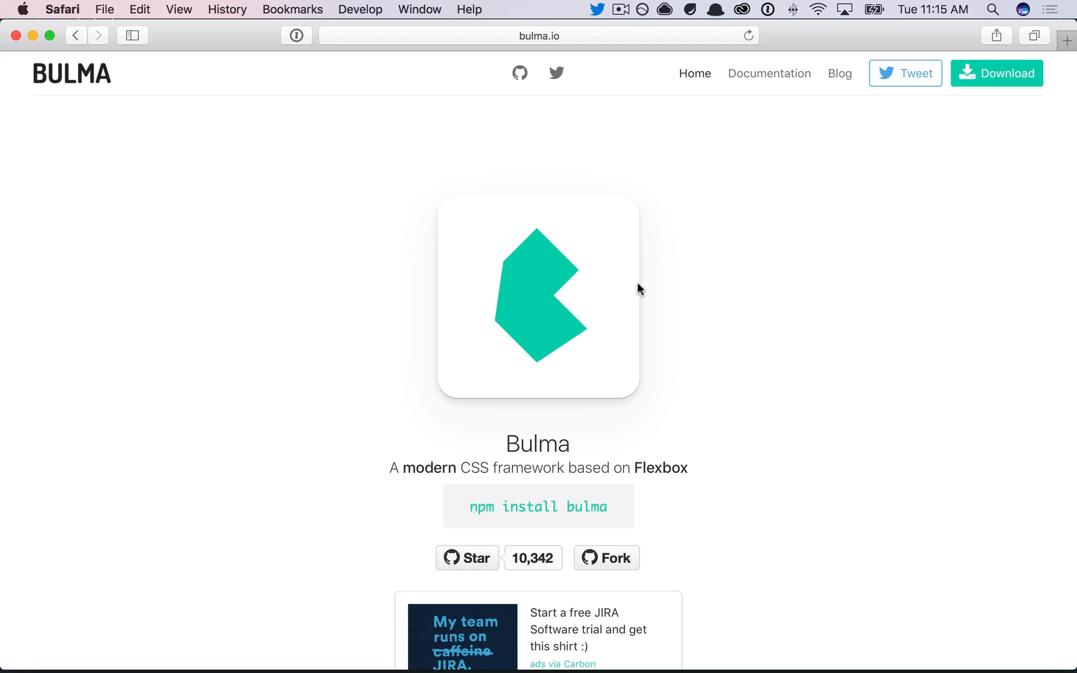
mouse_move(778, 100)
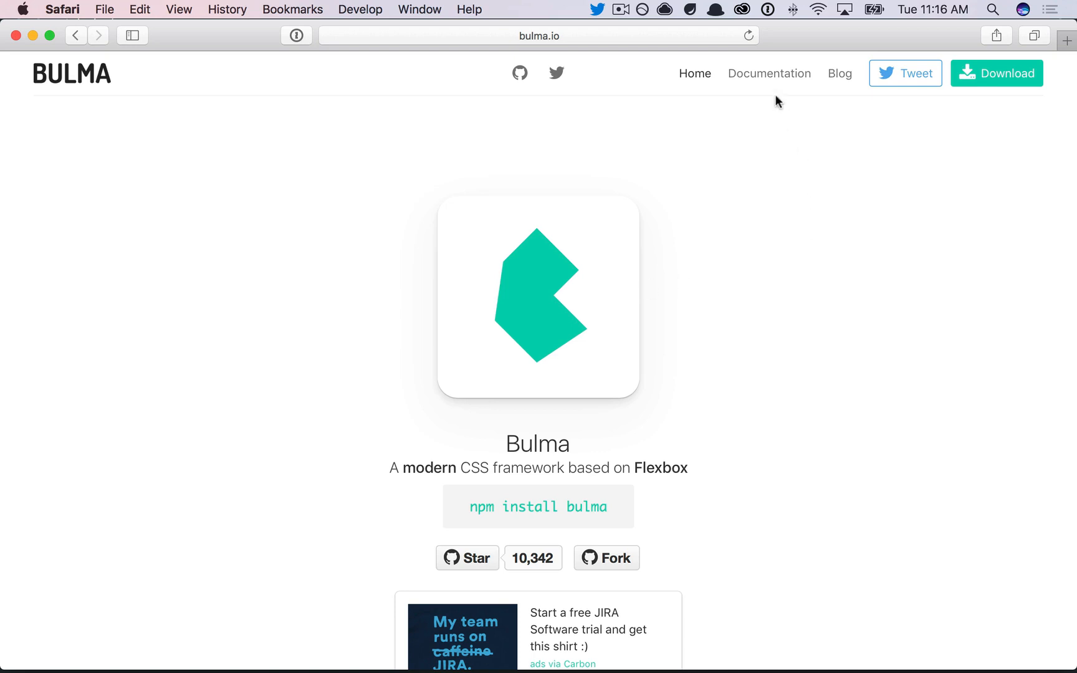
Go from the Bulma header to the Documentation's Components section, landing on Card.
left_click(768, 73)
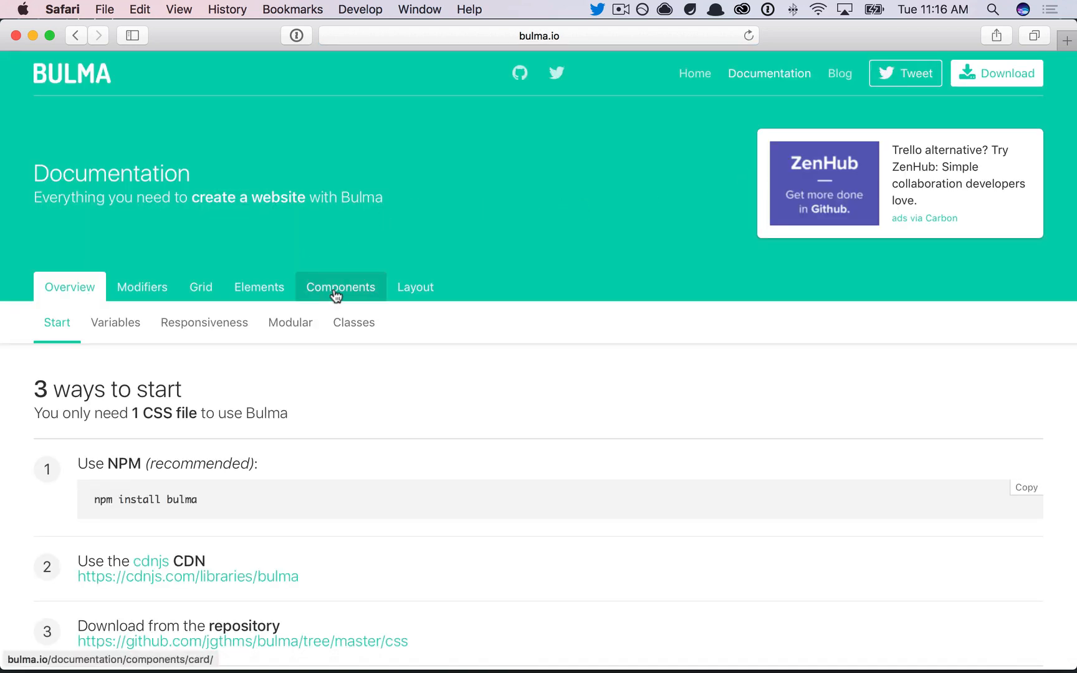
left_click(340, 287)
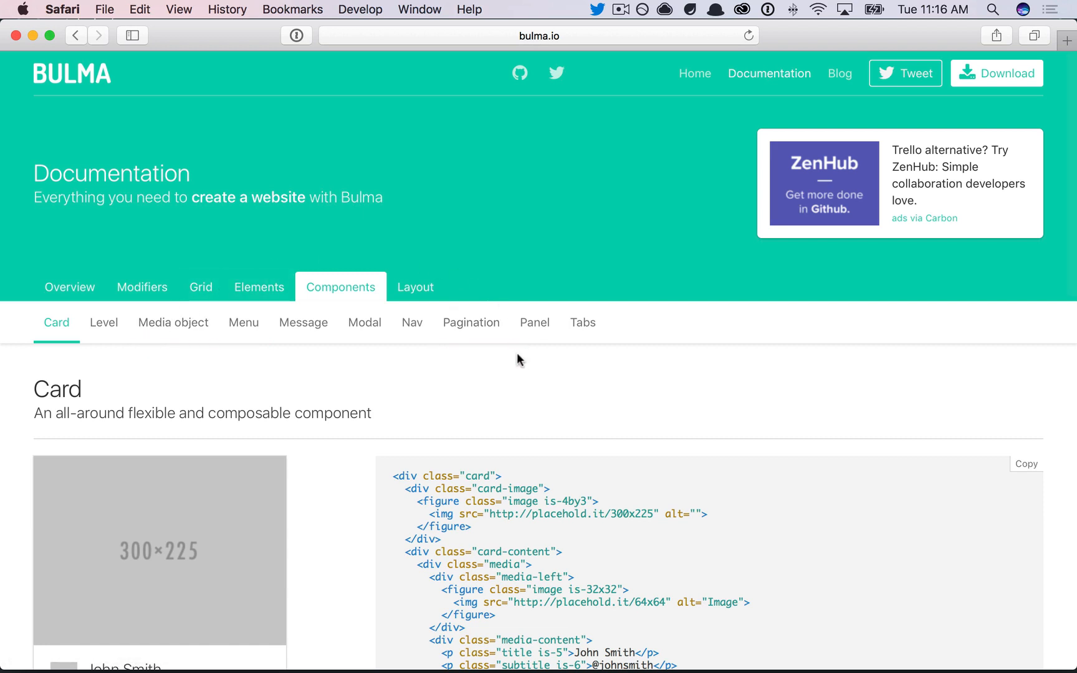
View the Message component docs and copy its example markup into index.html's root div.
left_click(303, 322)
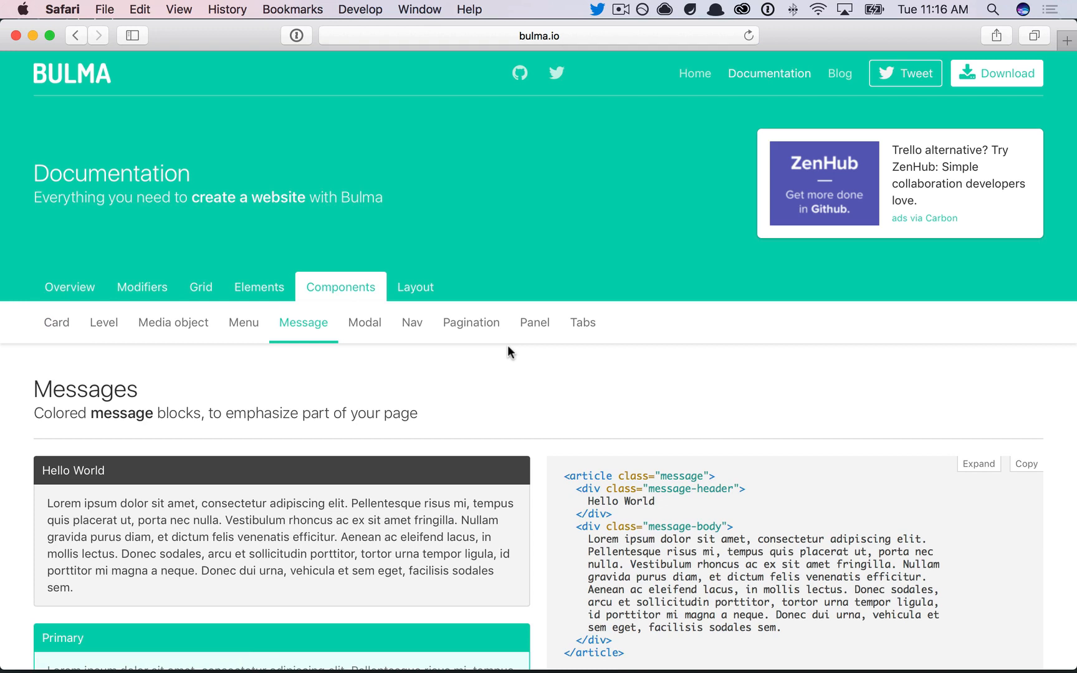
scroll("down", 3)
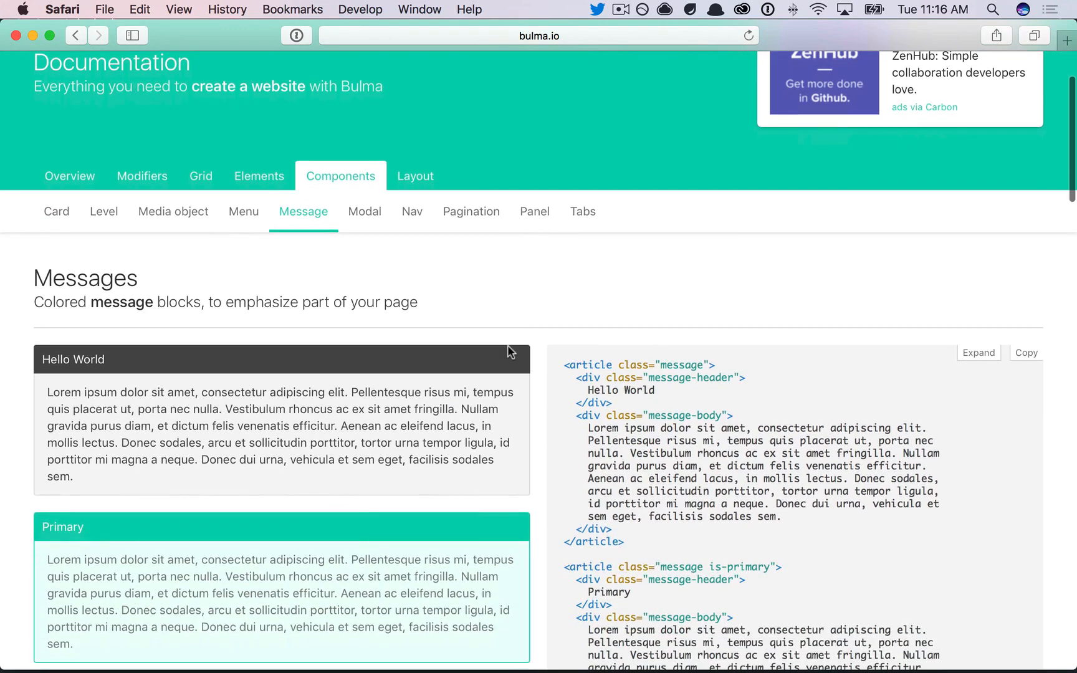
scroll("down", 3)
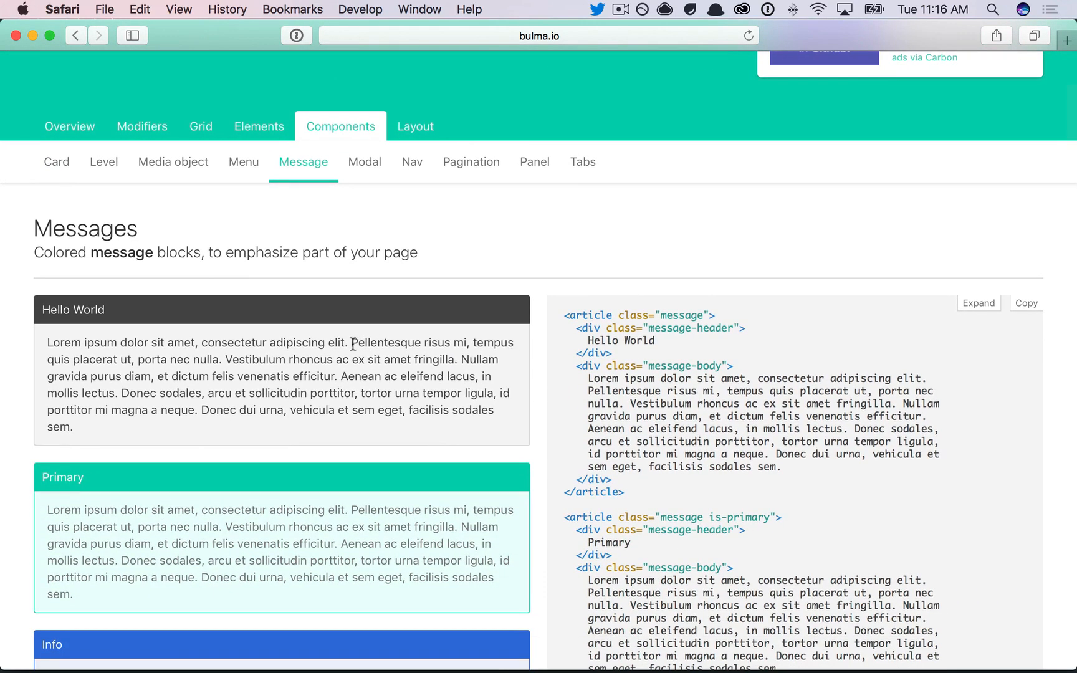
double_click(74, 310)
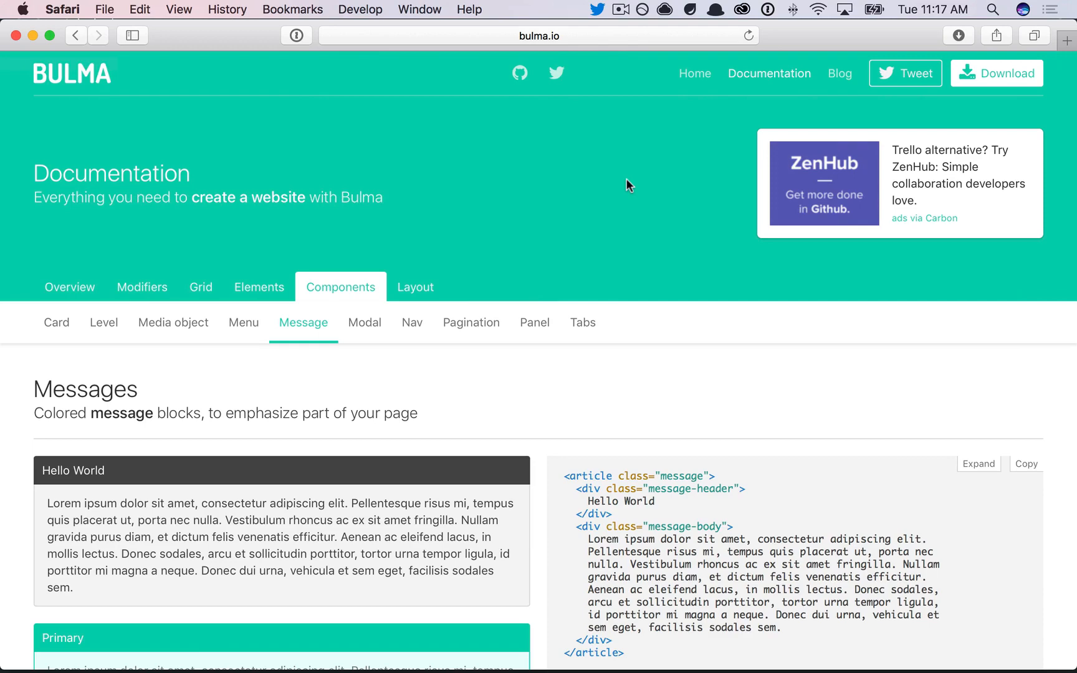
scroll("down", 3)
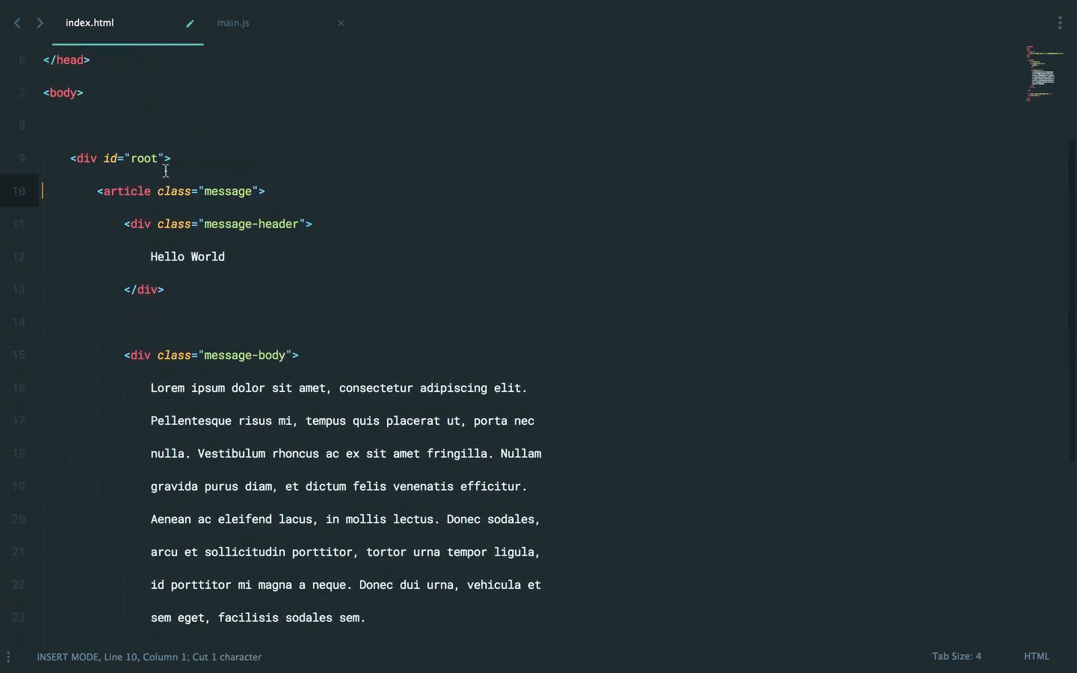
Add class="container" to the root div and a text/css style block with body padding-top.
type("class=\"contain\"")
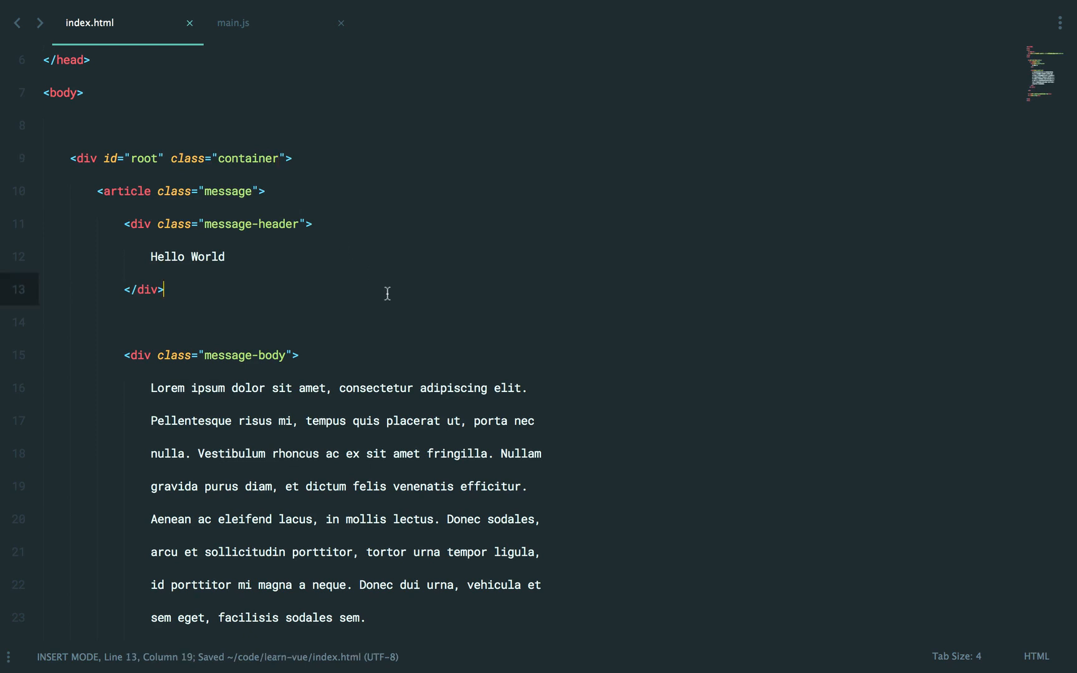
scroll("down", 3)
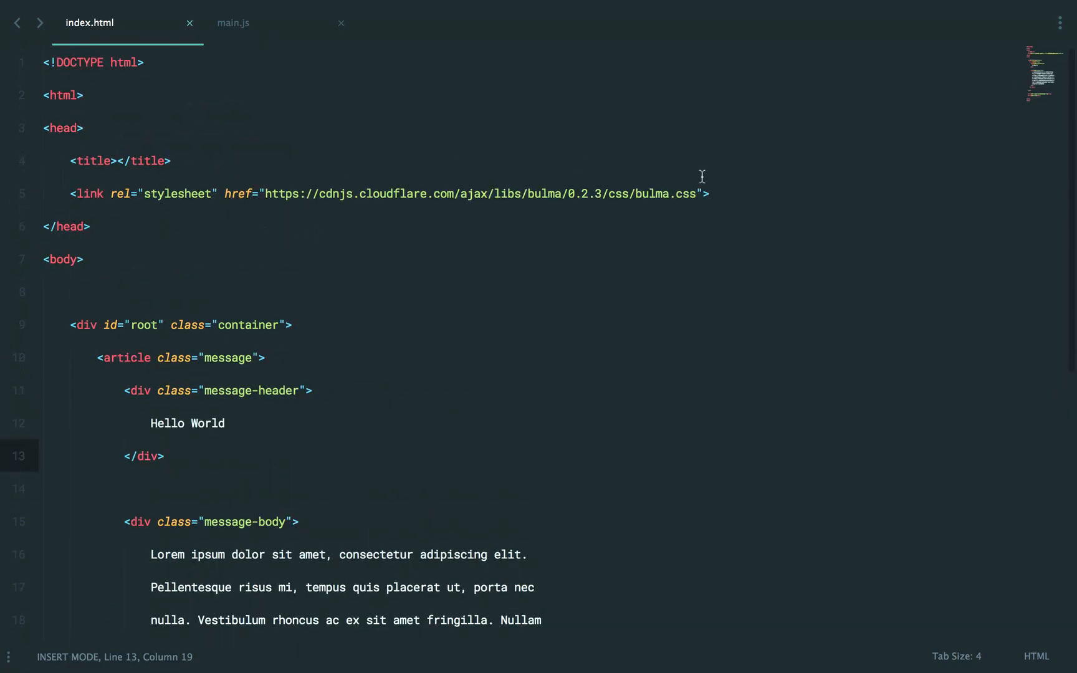
type("<style type=\"text/css\"></style>")
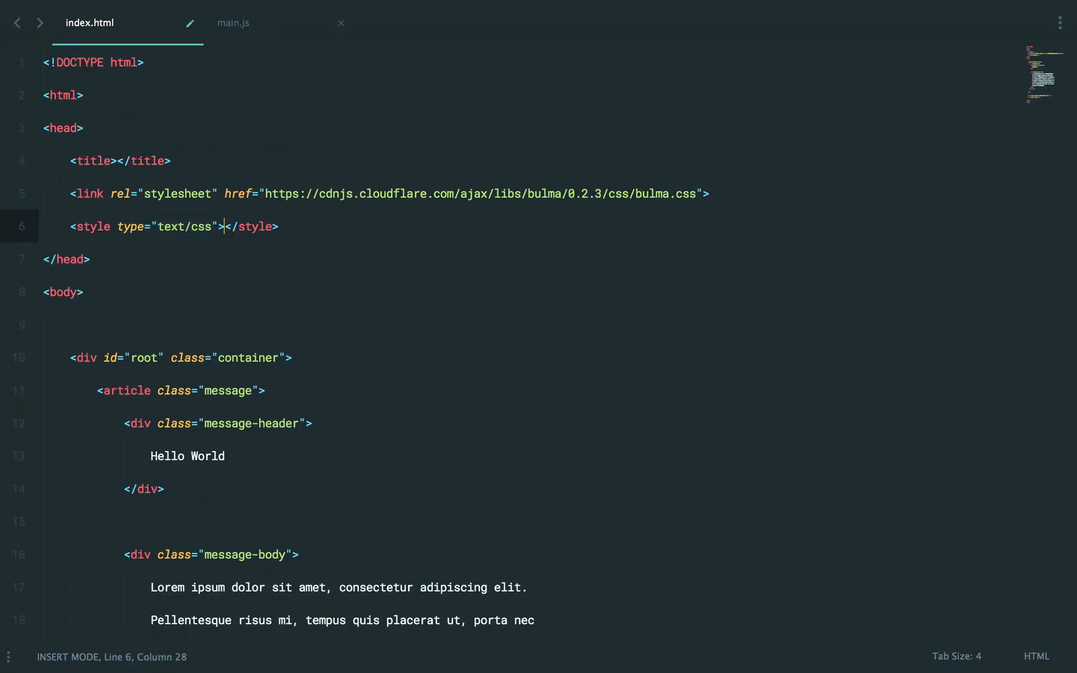
type("body { padding-top: 4")
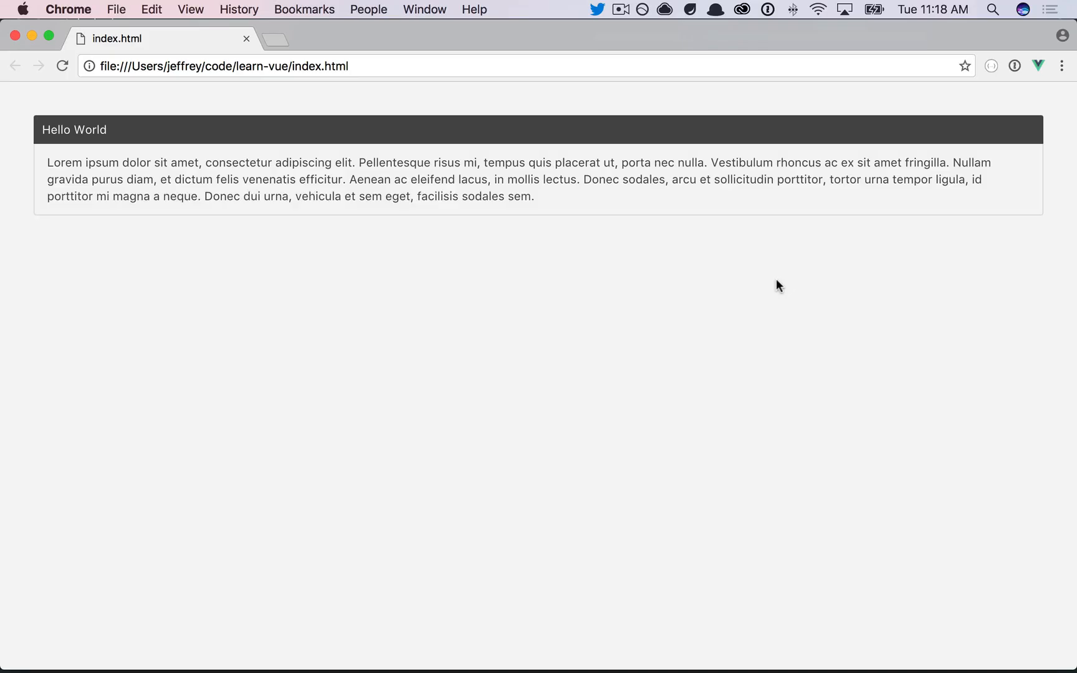
mouse_move(141, 234)
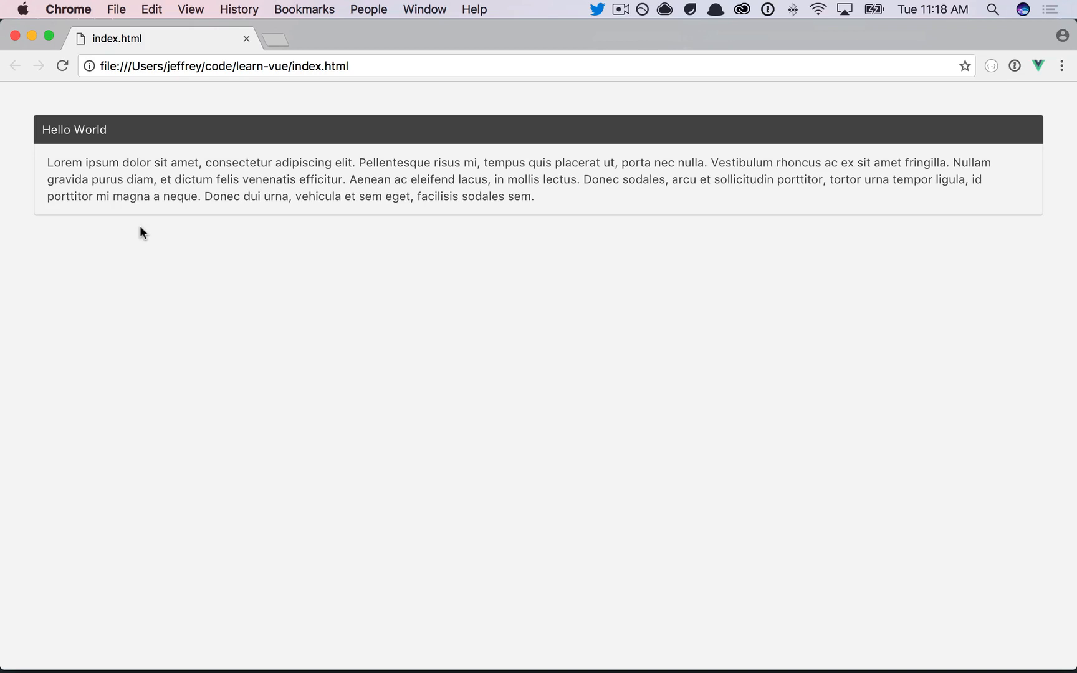
mouse_move(2, 182)
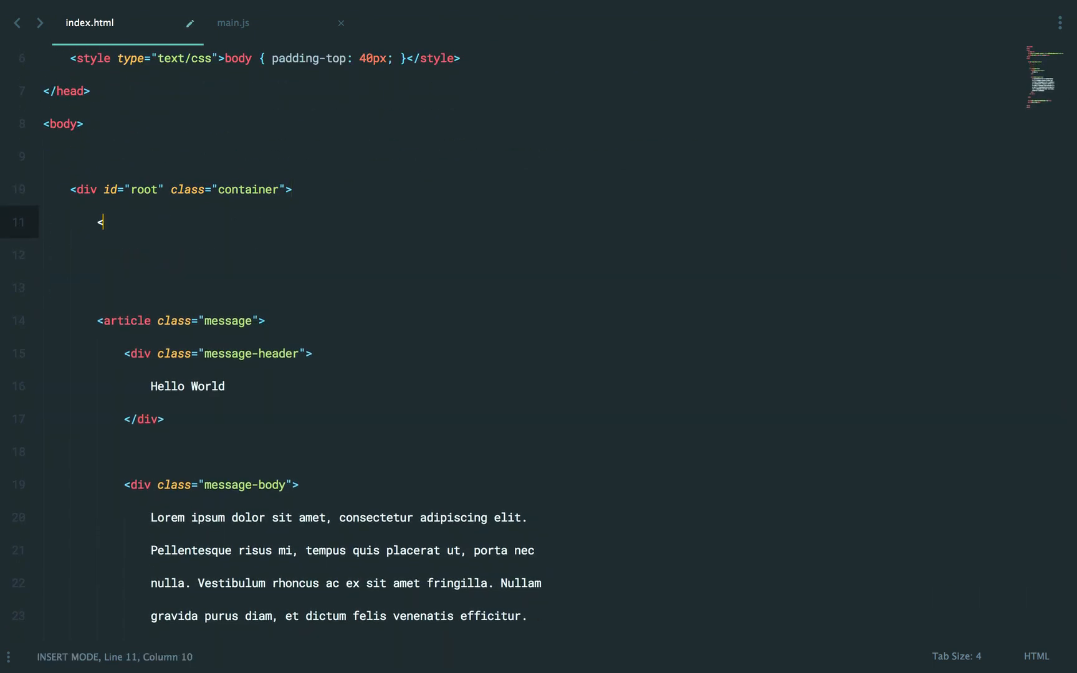
Write a <message> element with title="Hello World" and body="Lorem ipsum dolar sit amet." in the root div.
type("message")
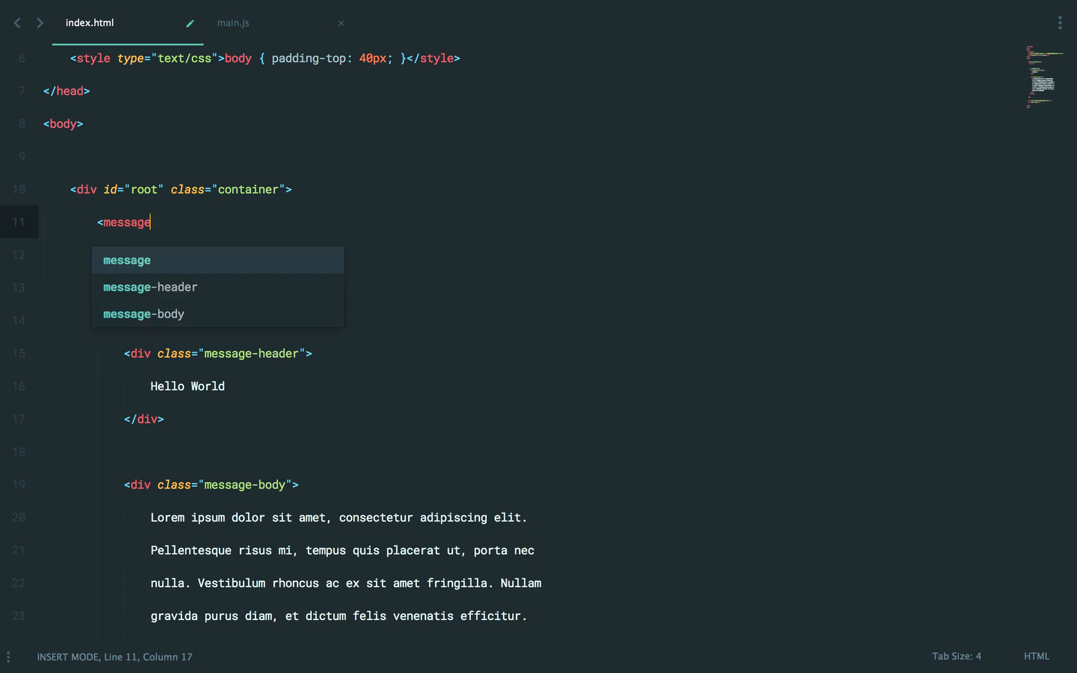
type("-")
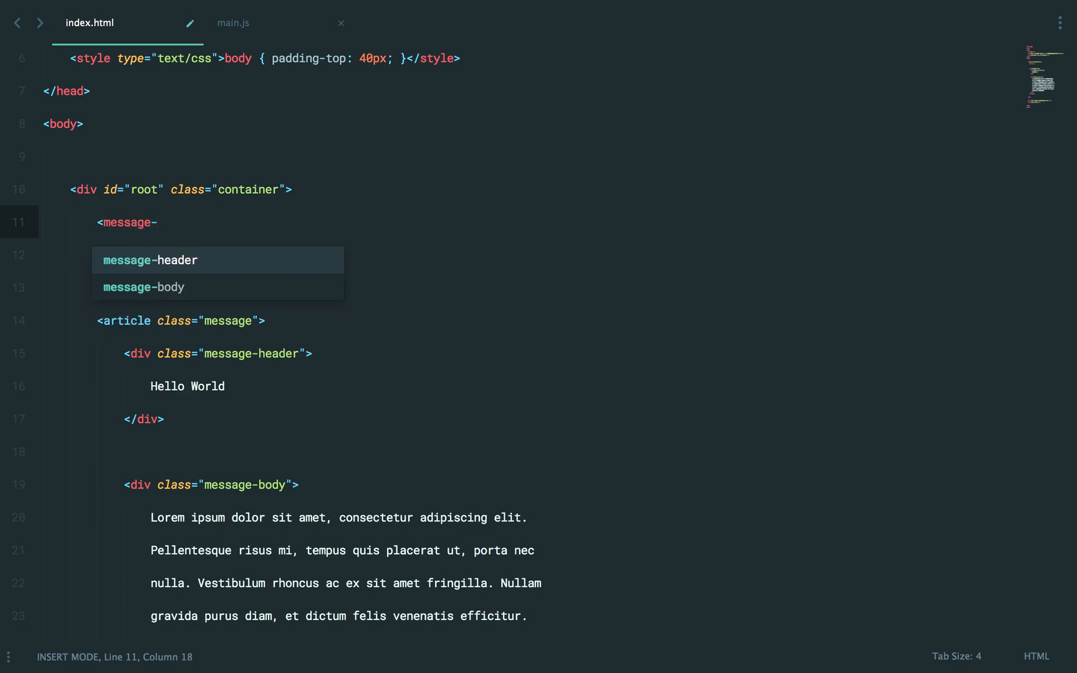
type("laracasts-")
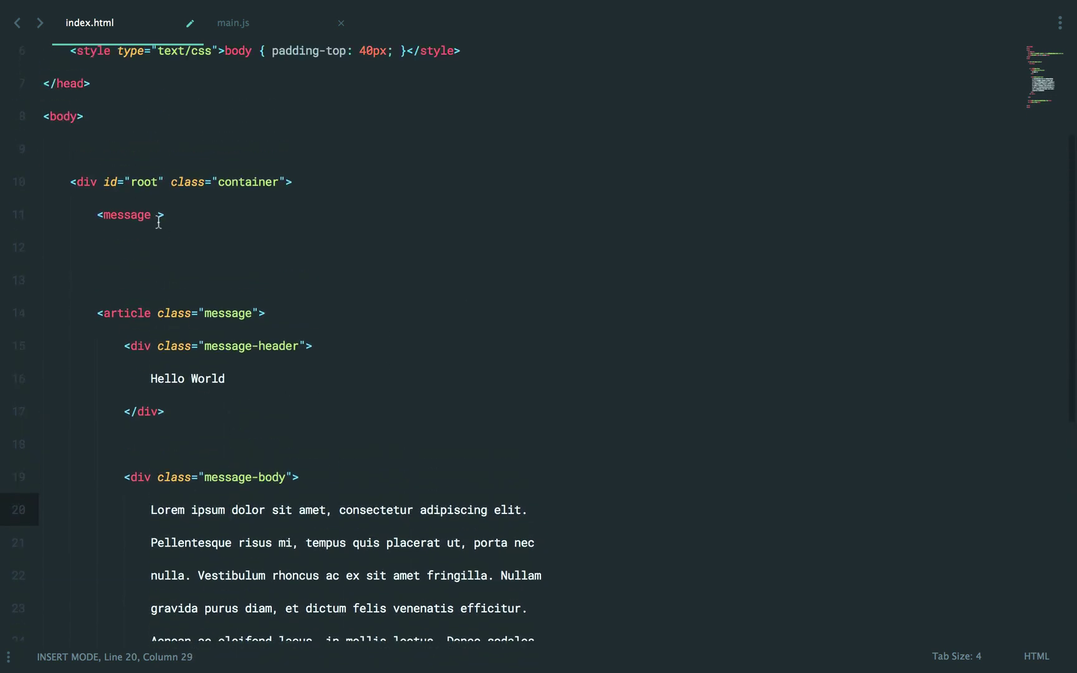
type("title=\"Hell")
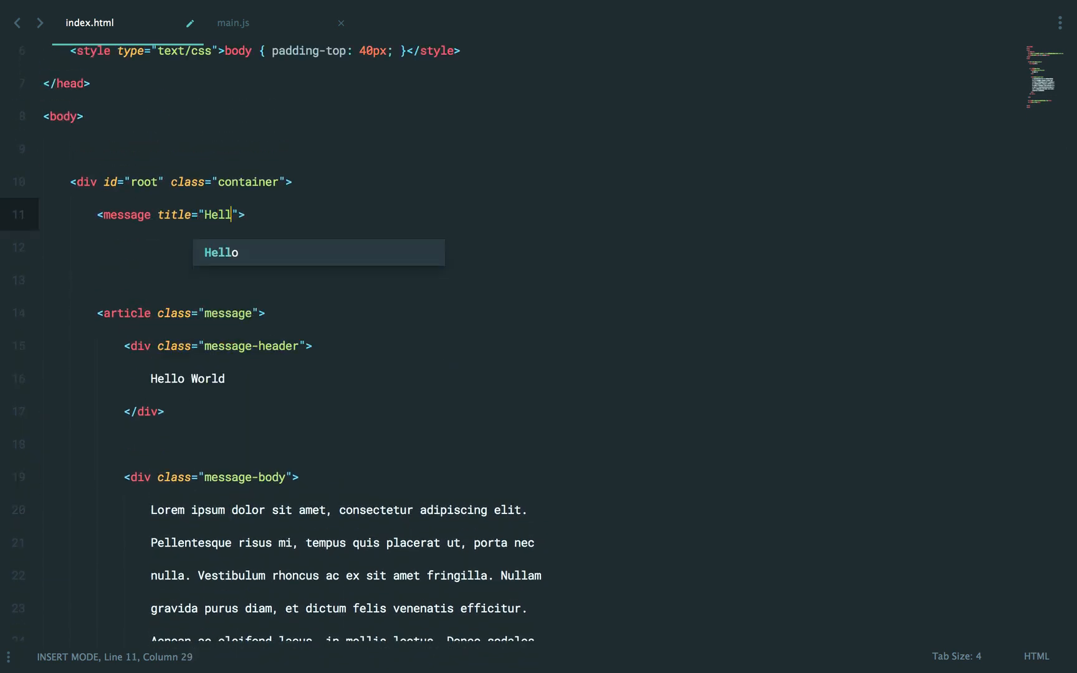
type("o World\" body=\"")
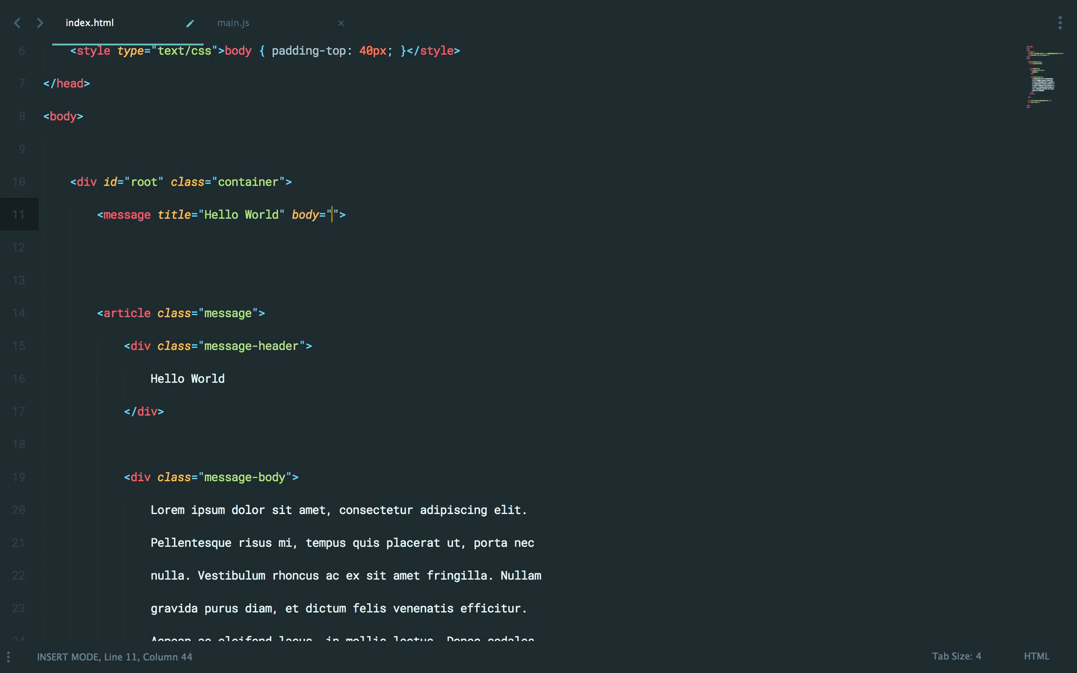
type("Lorem ipsum dolar sit amet.")
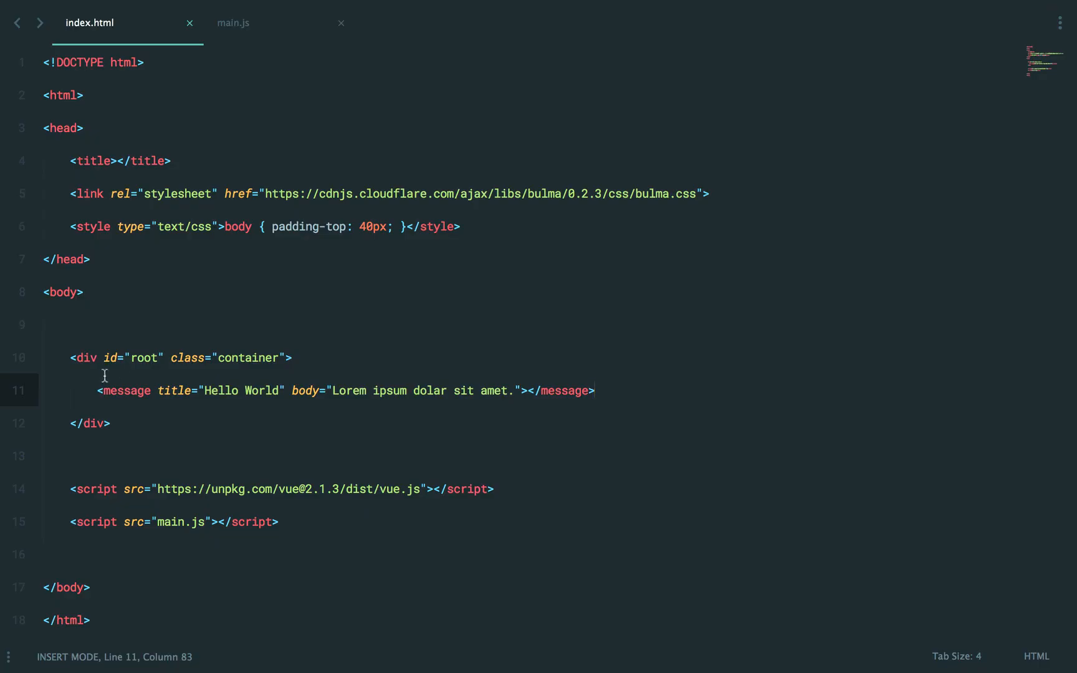
In main.js define Vue.component('message') with the Bulma article template using {{ title }} and {{ body }}.
left_click(235, 22)
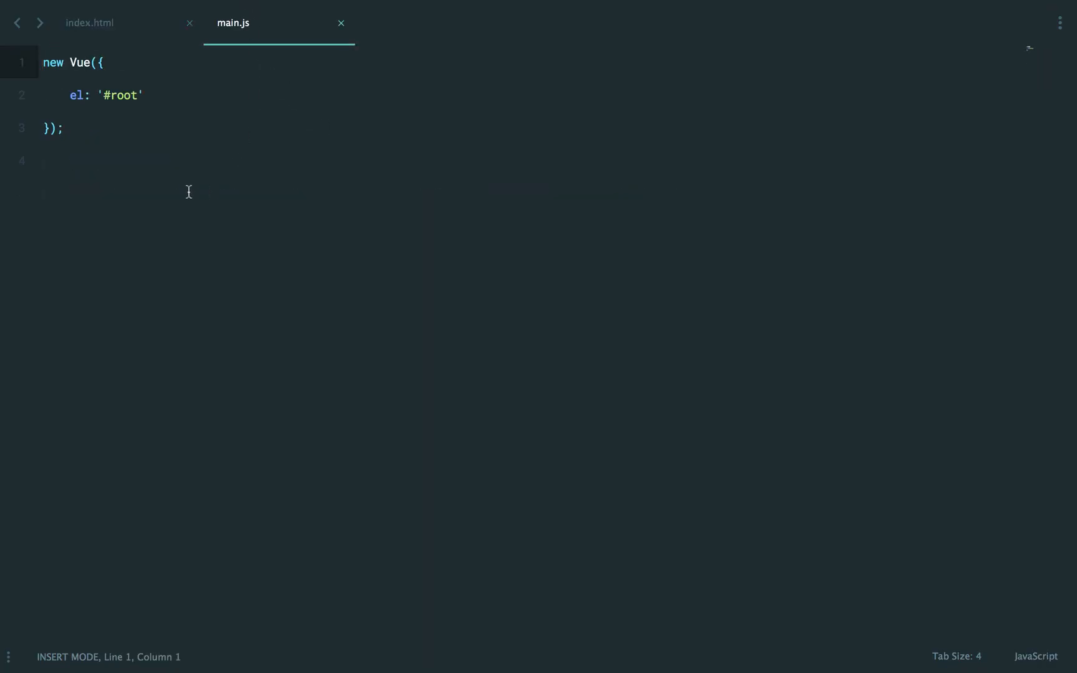
type("Vue.comp")
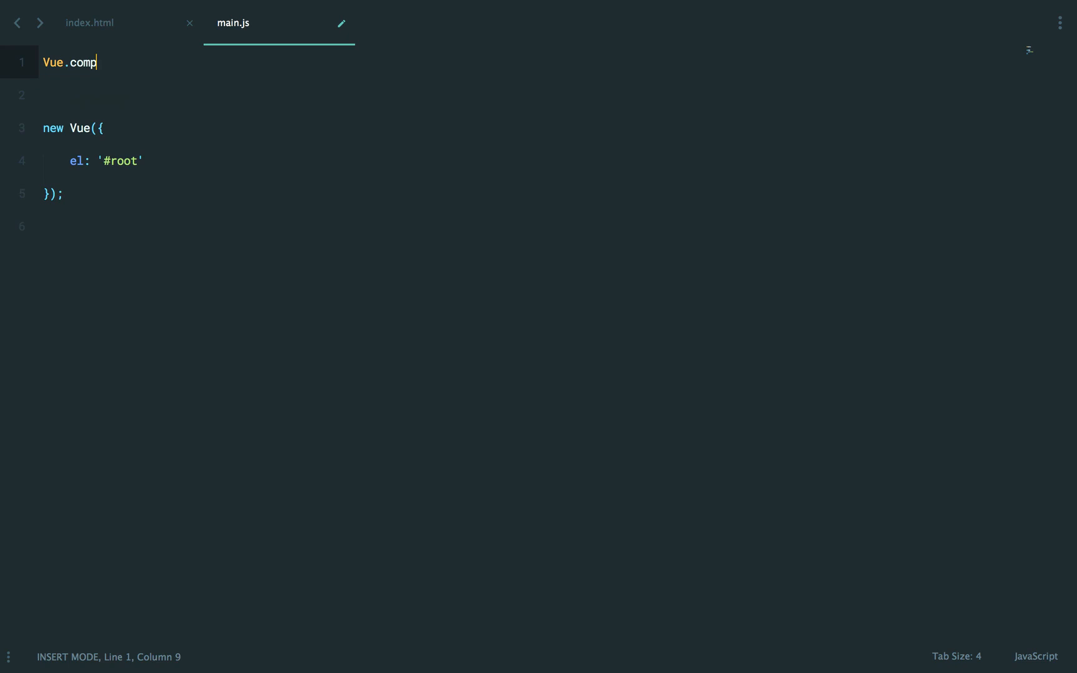
type("onent('message', {})")
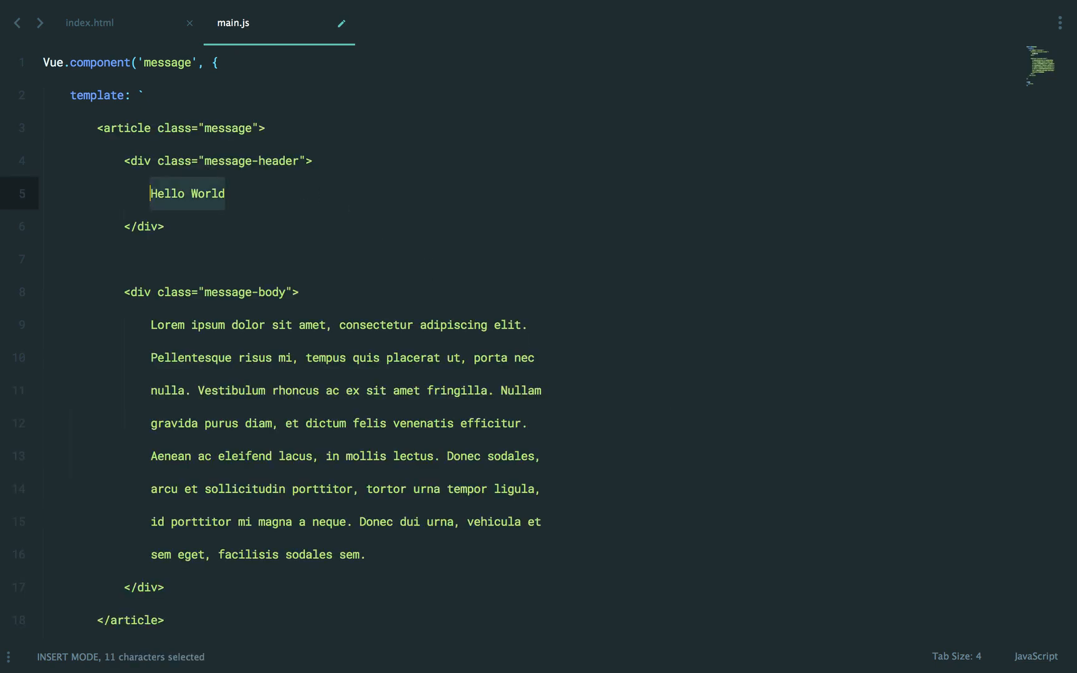
type("{{ title }}")
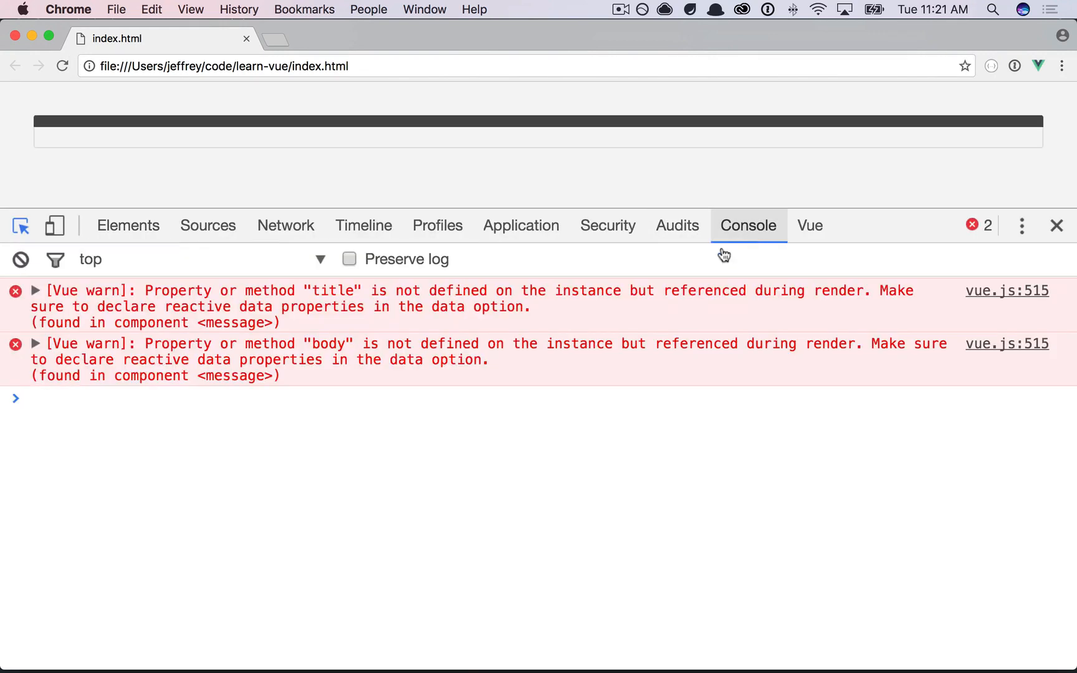
mouse_move(347, 287)
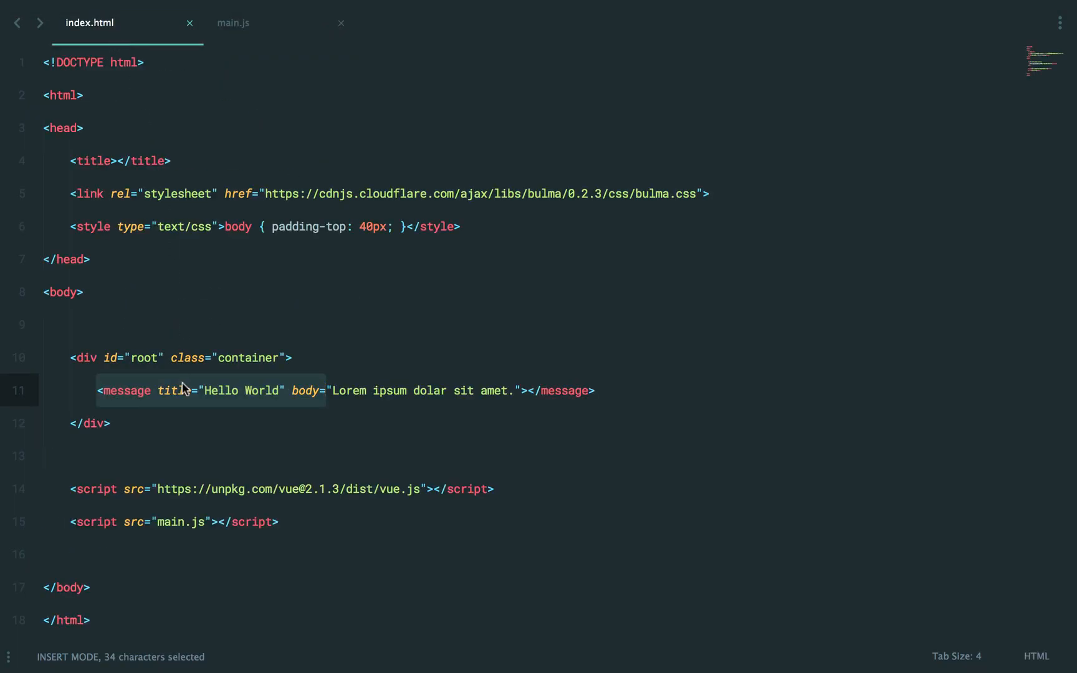
Add props: ['title', 'body'] to the message component in main.js.
left_click(327, 391)
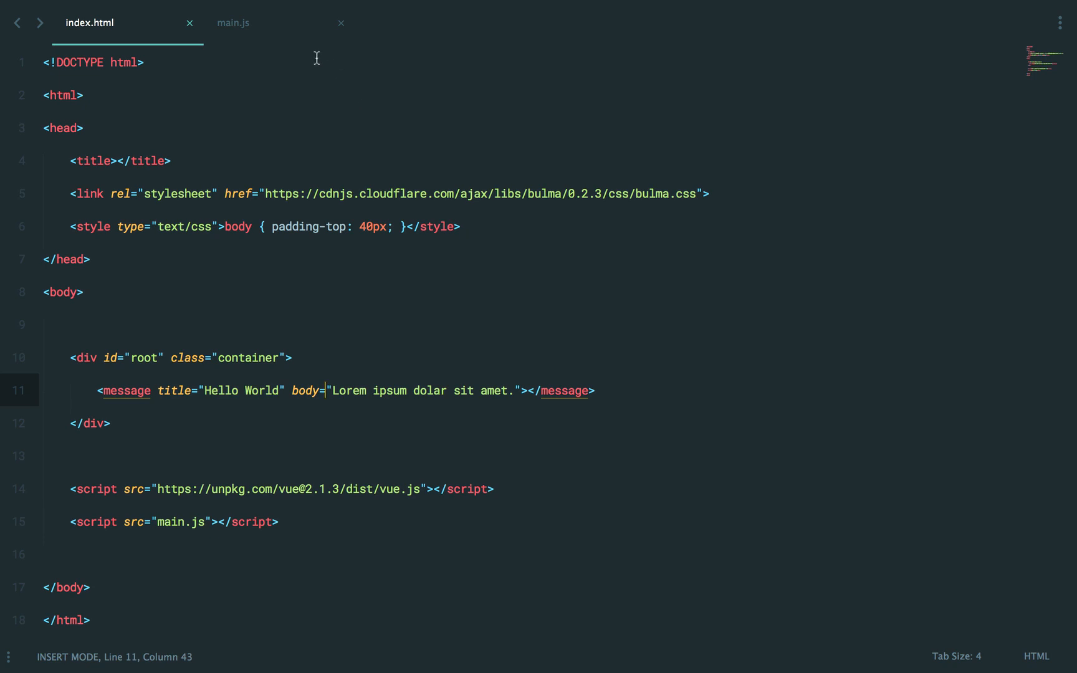
left_click(234, 24)
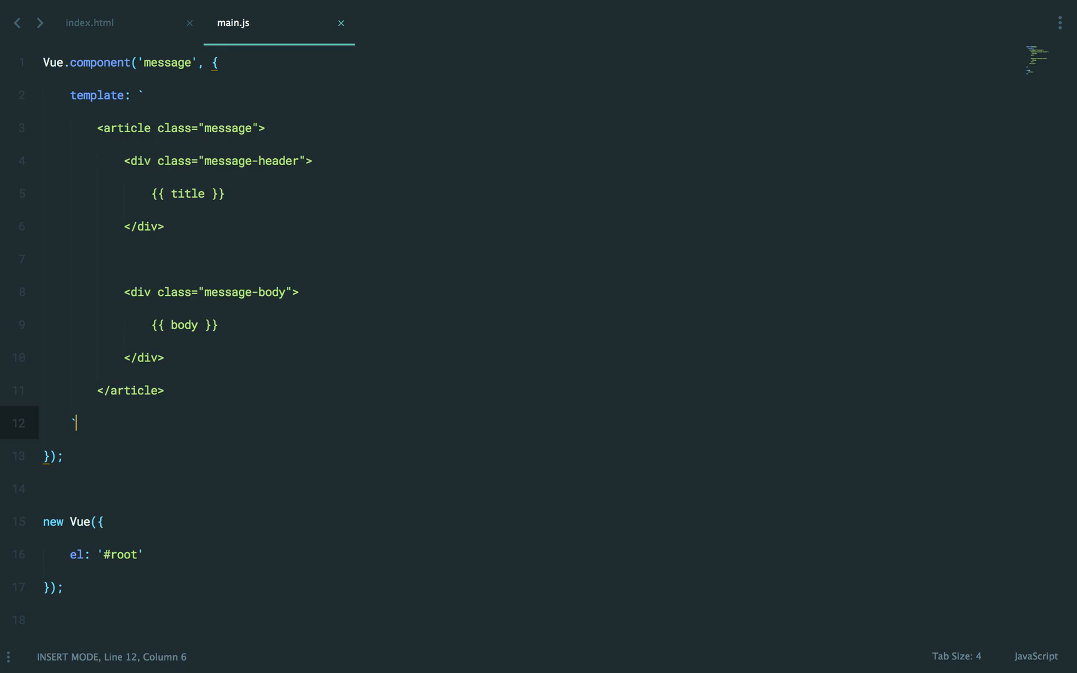
type("props:")
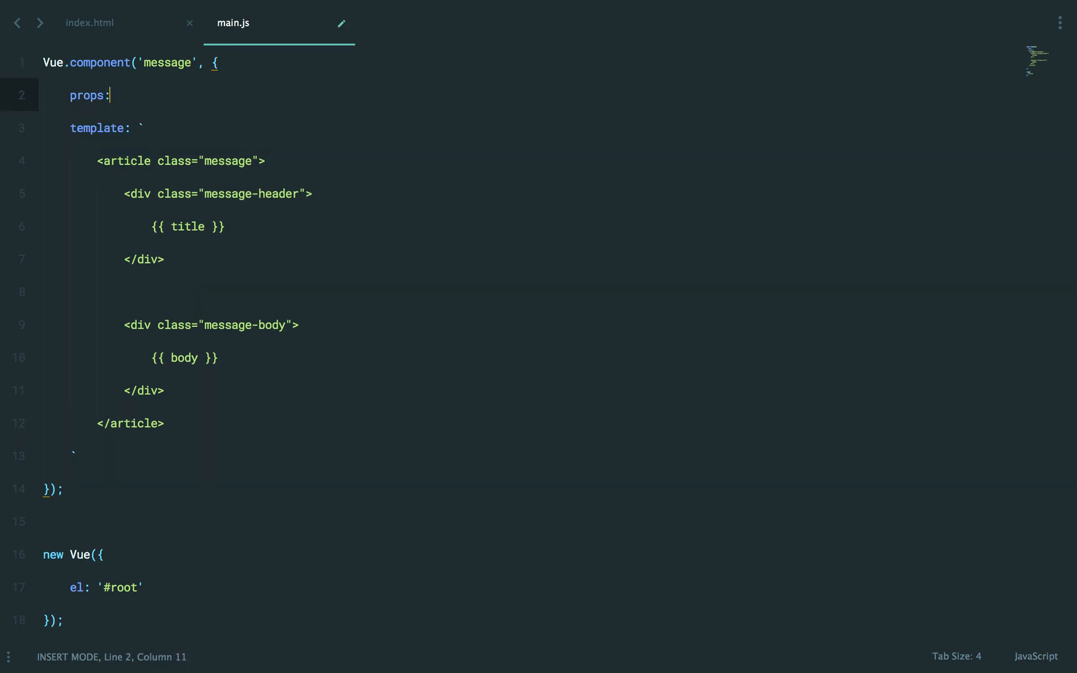
type("['']")
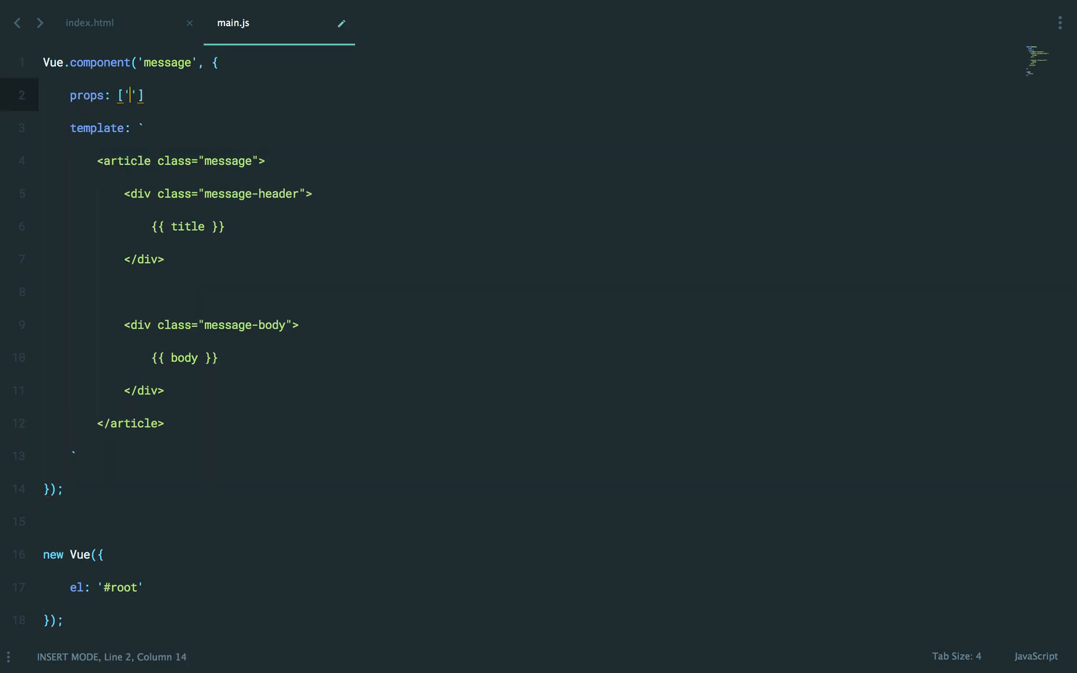
type("title', 'body")
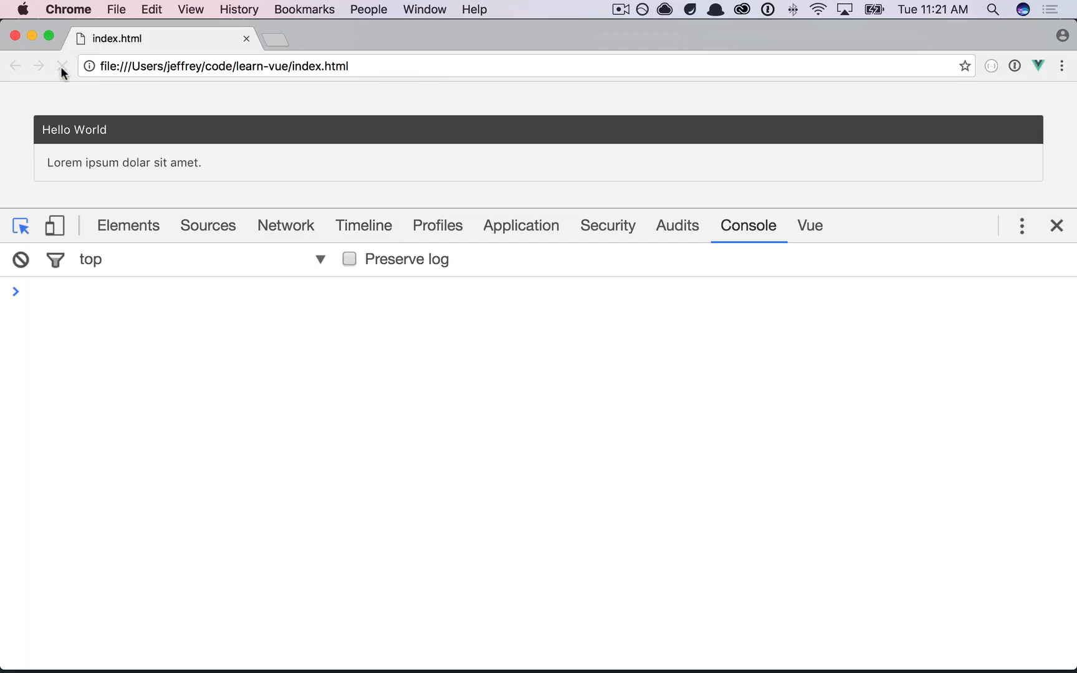
left_click(1056, 226)
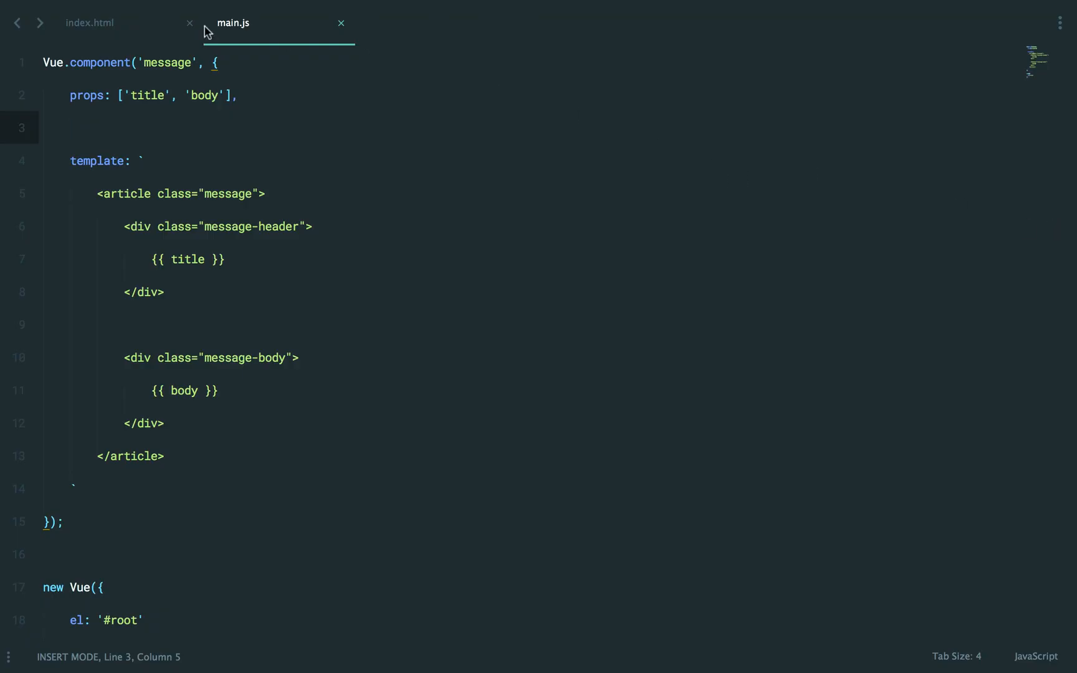
Duplicate the message line in index.html as title="Hello Universe" body="Bla Bla Bla." and save.
left_click(99, 23)
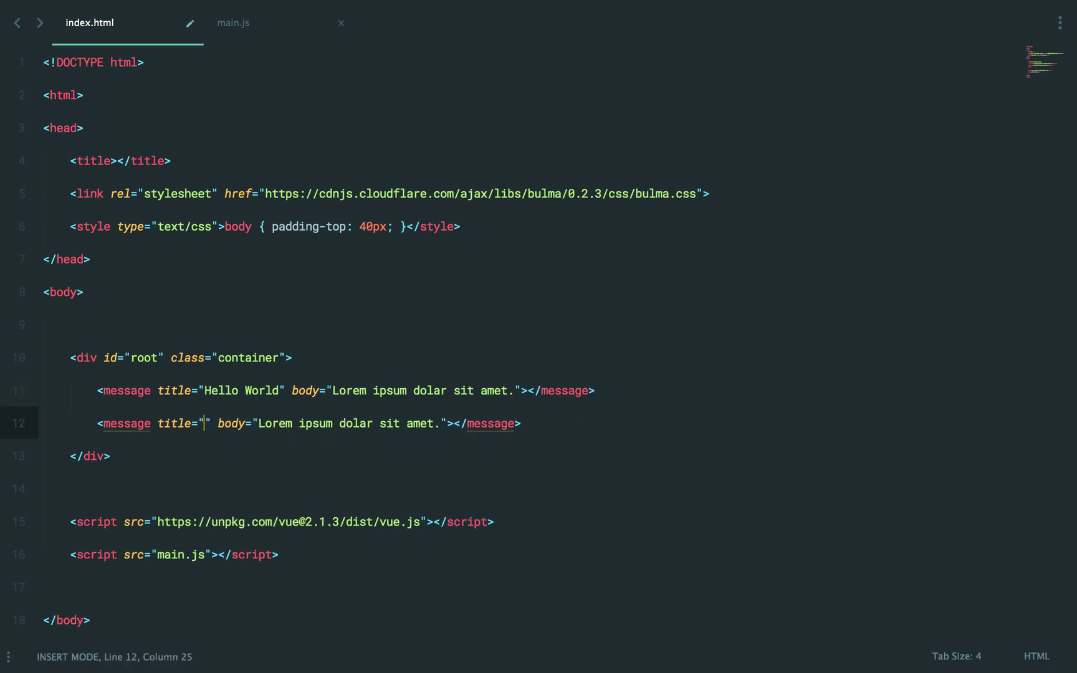
type("Hello Universe")
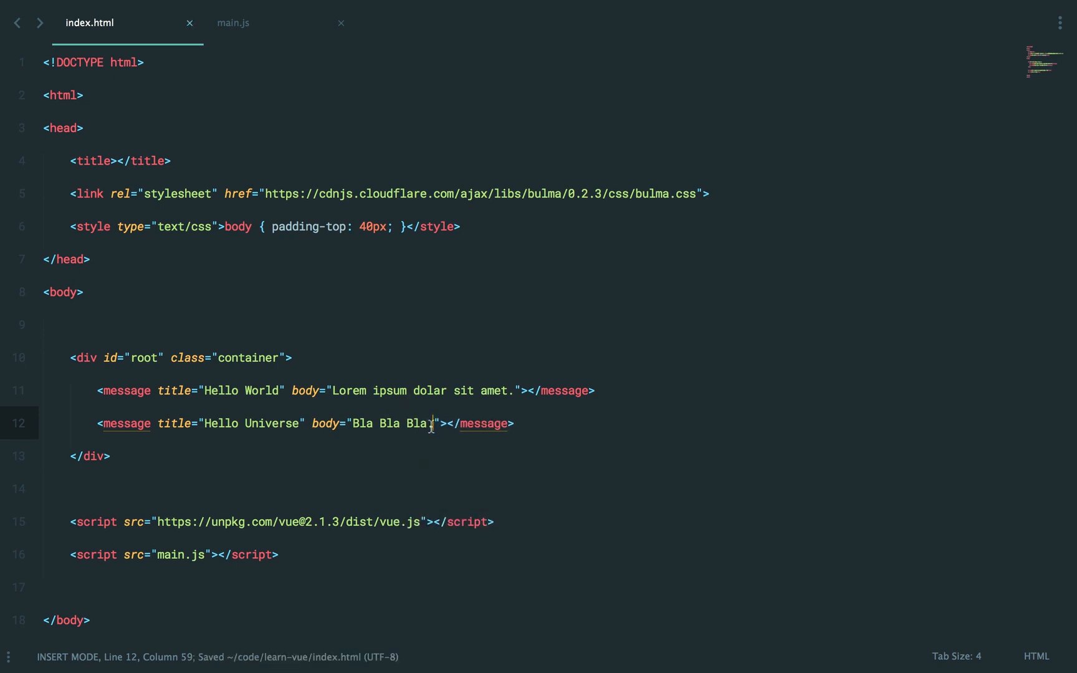
left_click_drag(435, 422, 349, 423)
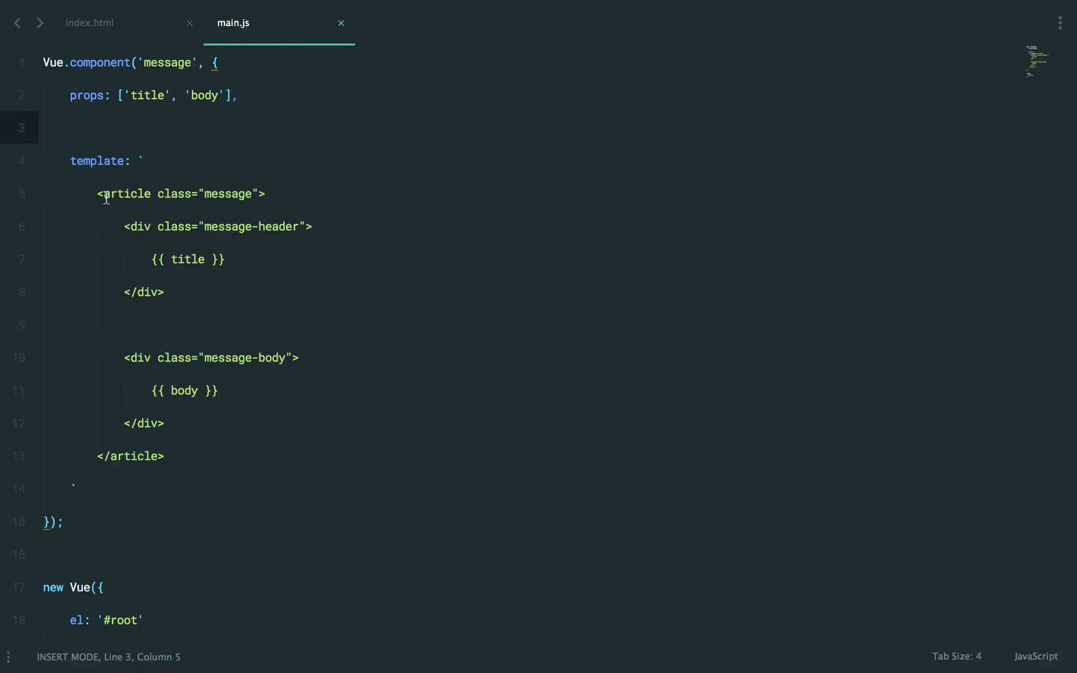
left_click_drag(97, 193, 165, 454)
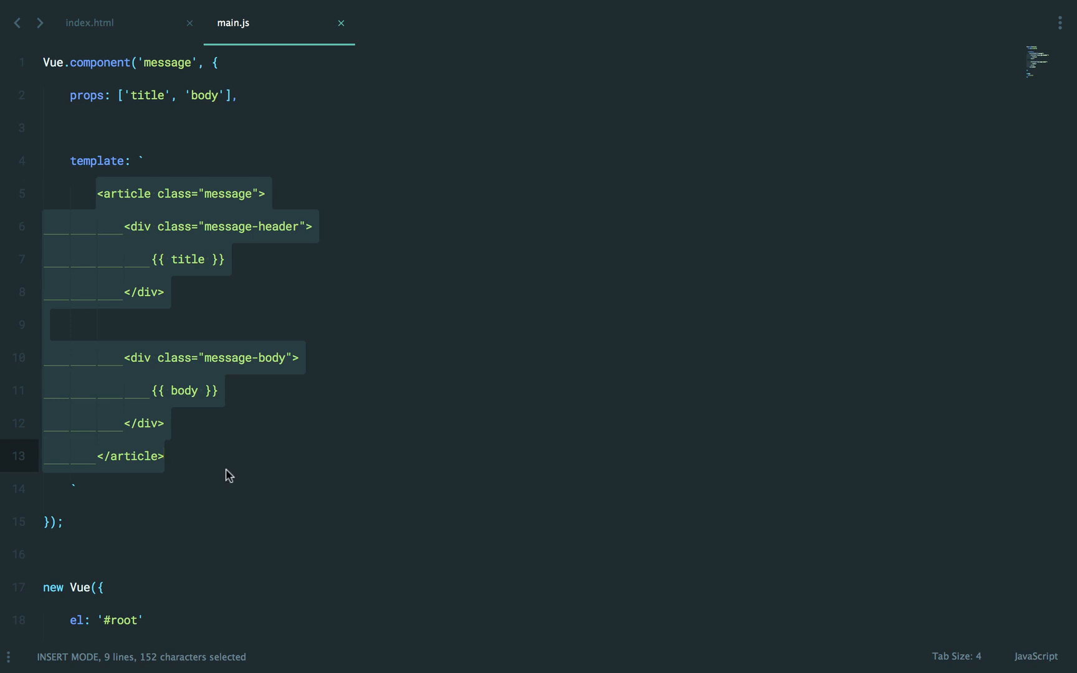
left_click(92, 24)
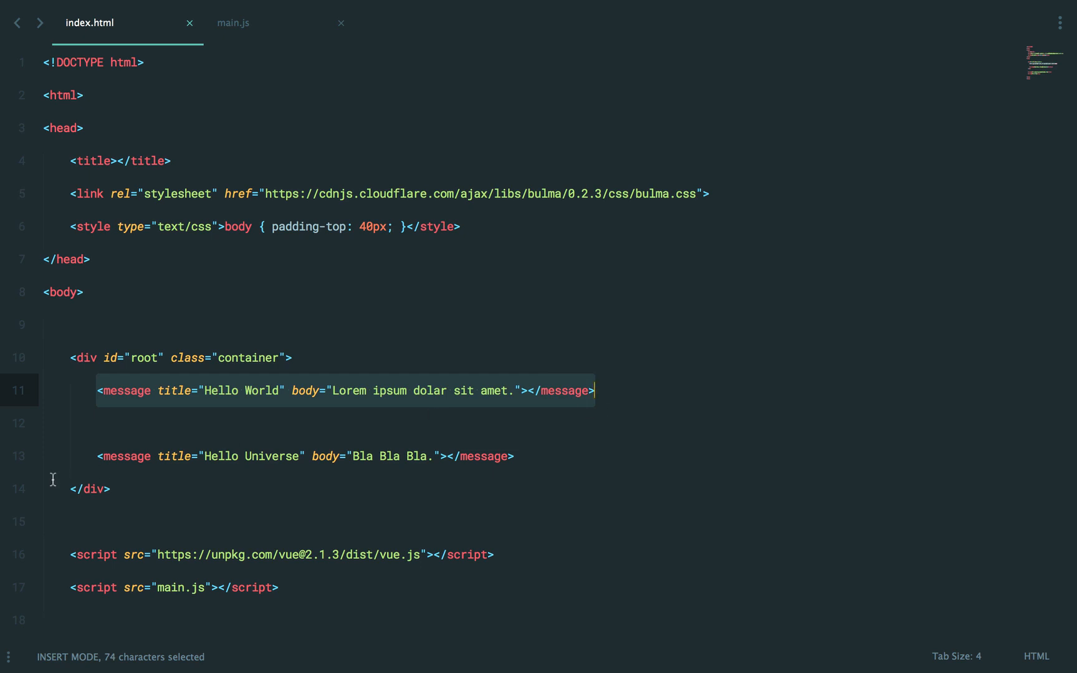
left_click(131, 391)
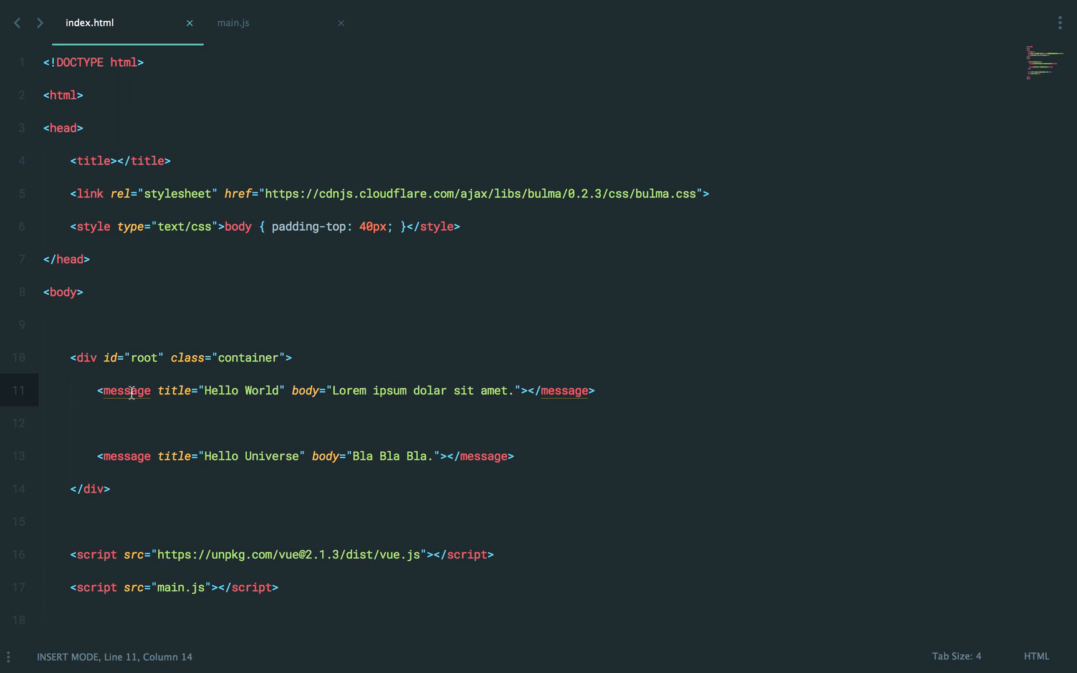
mouse_move(133, 399)
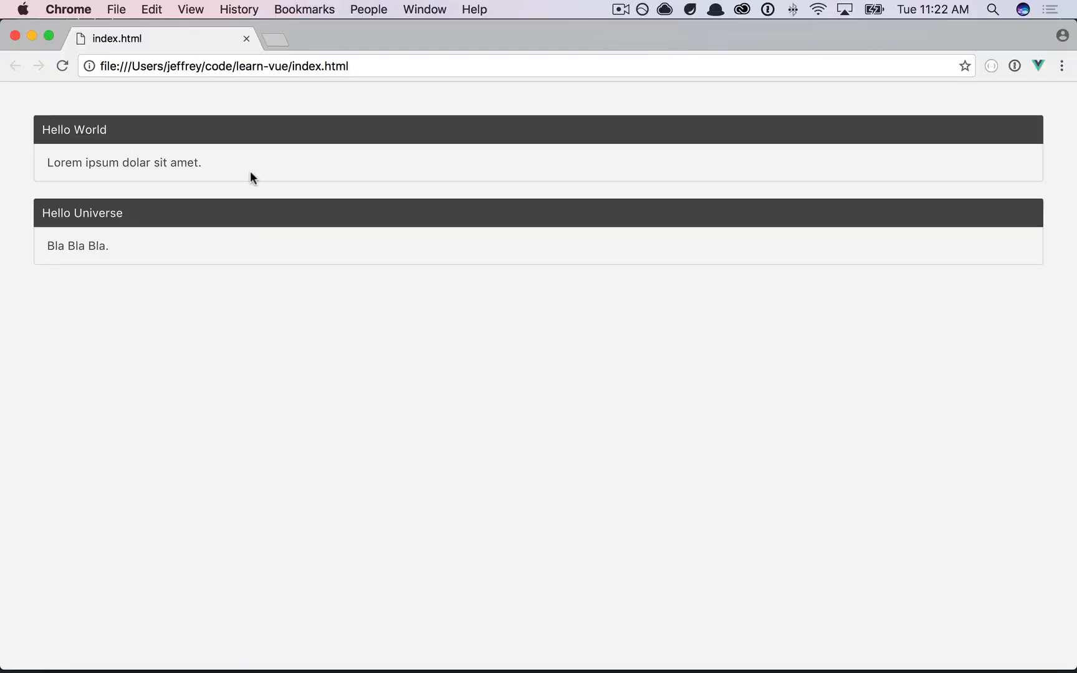
mouse_move(1037, 129)
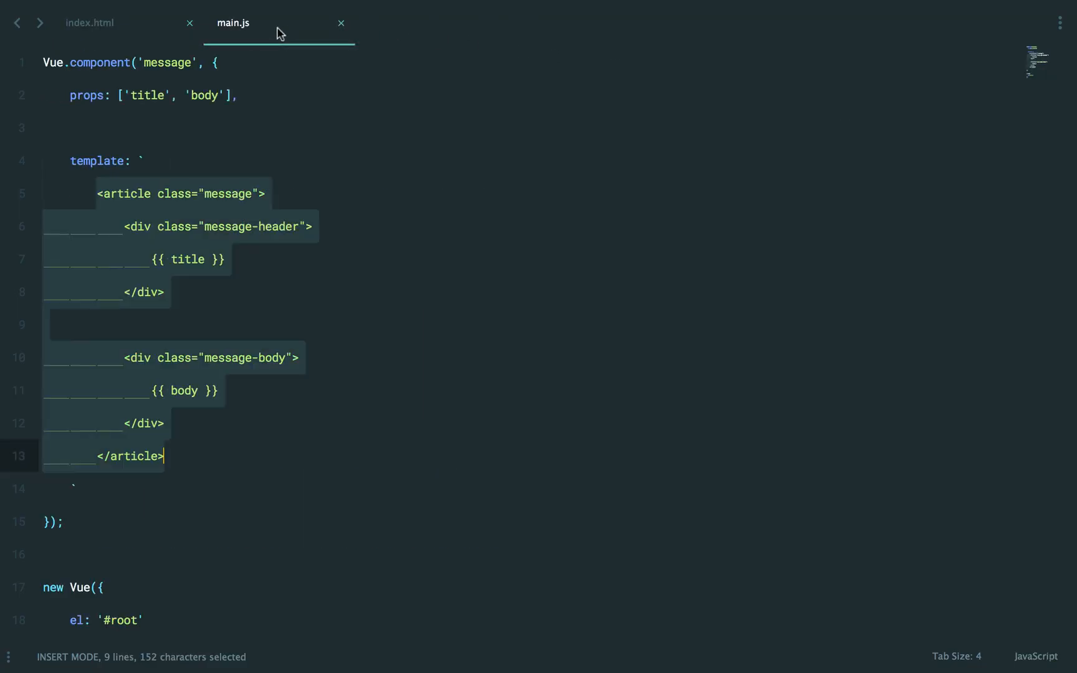
Insert <span class="close">x</span> into the message header template in main.js.
left_click(384, 294)
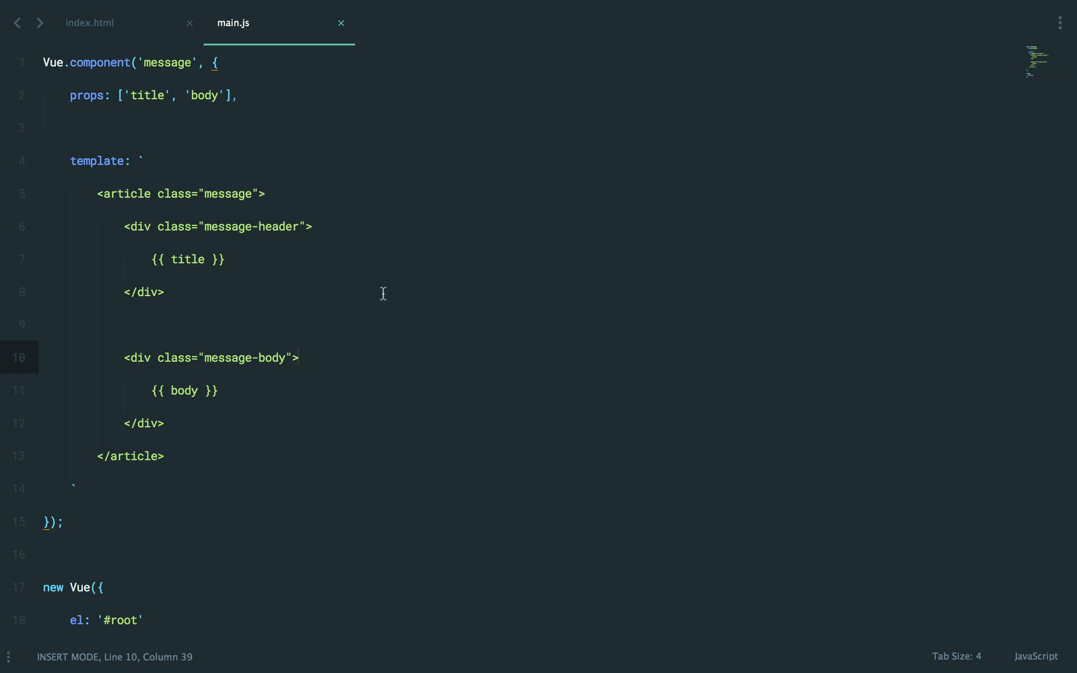
type("<span")
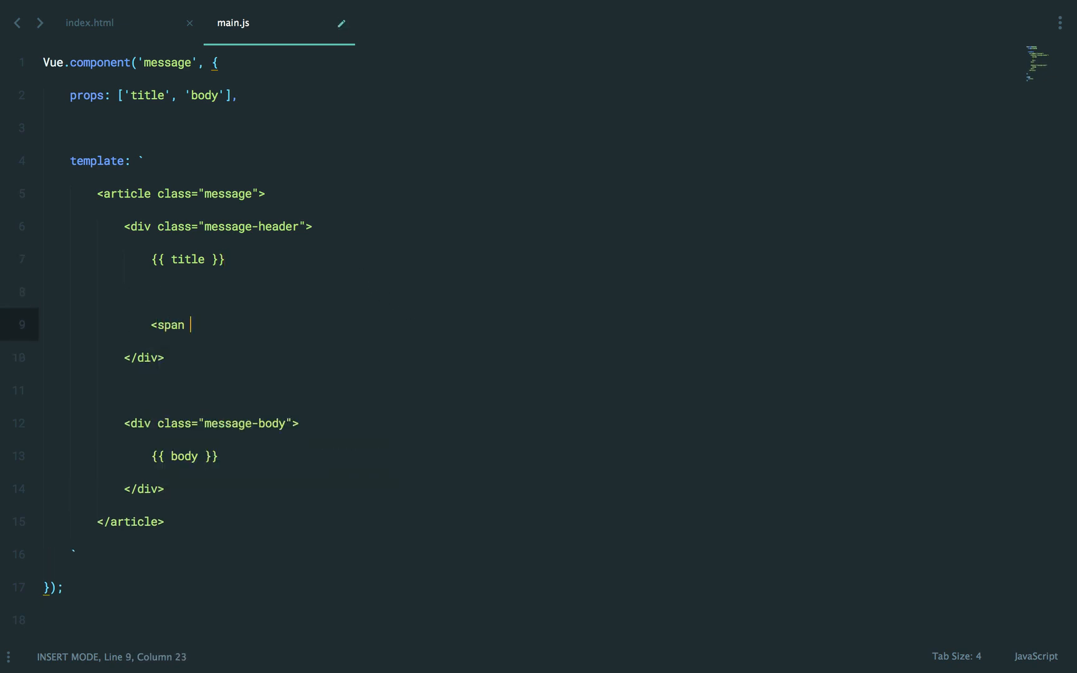
type("class=\"close\"")
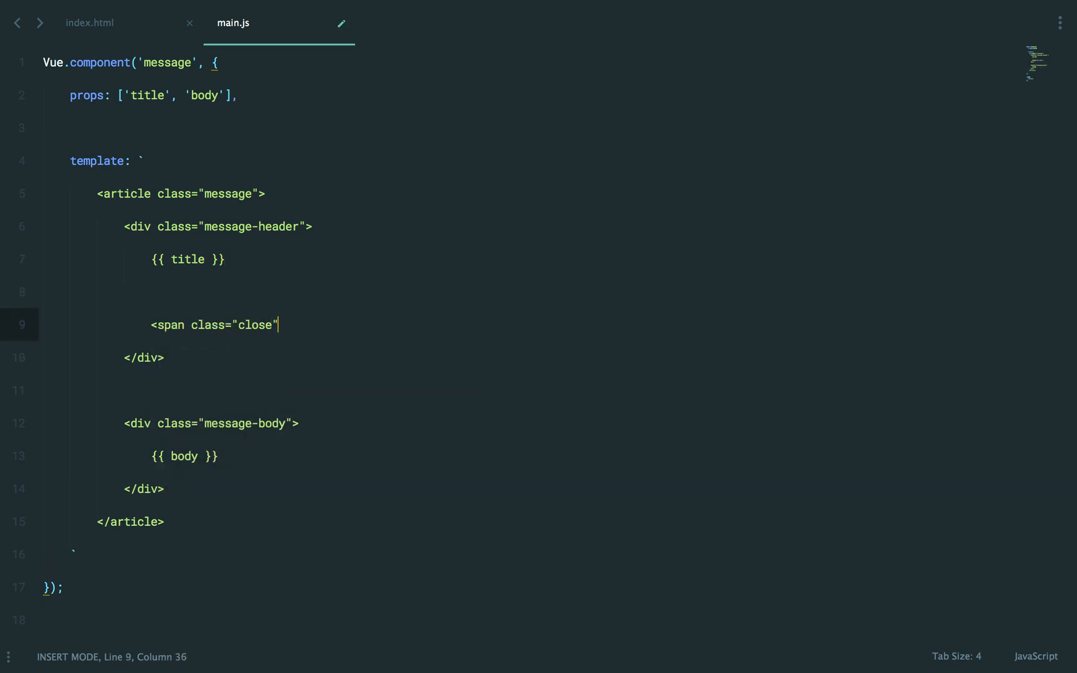
type(">x</span>")
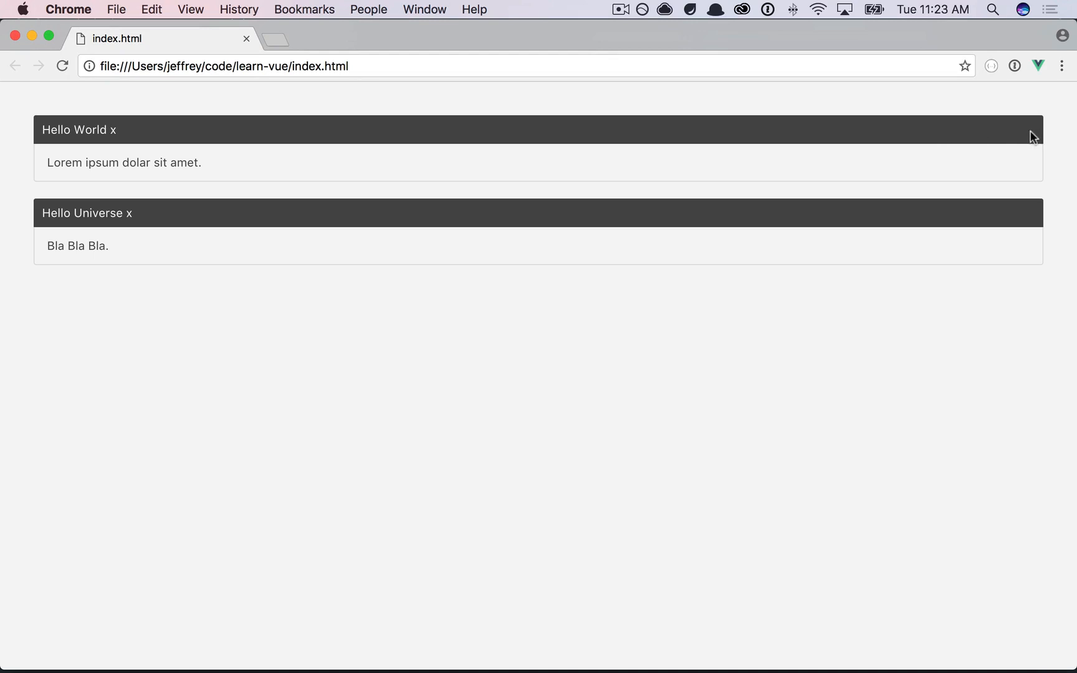
mouse_move(219, 233)
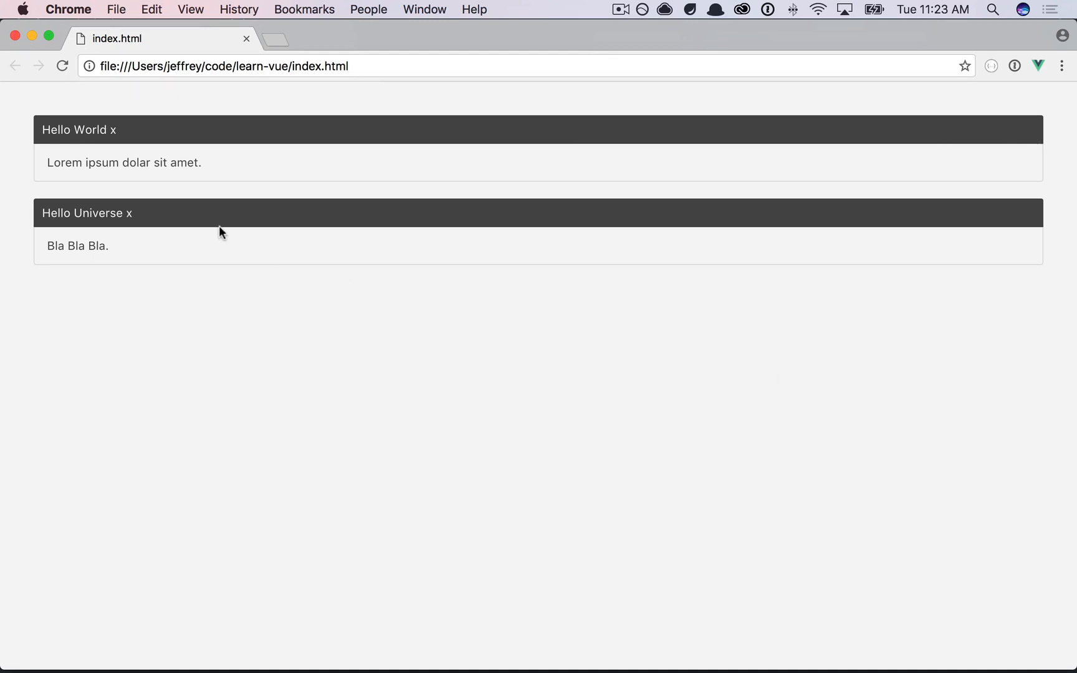
mouse_move(112, 131)
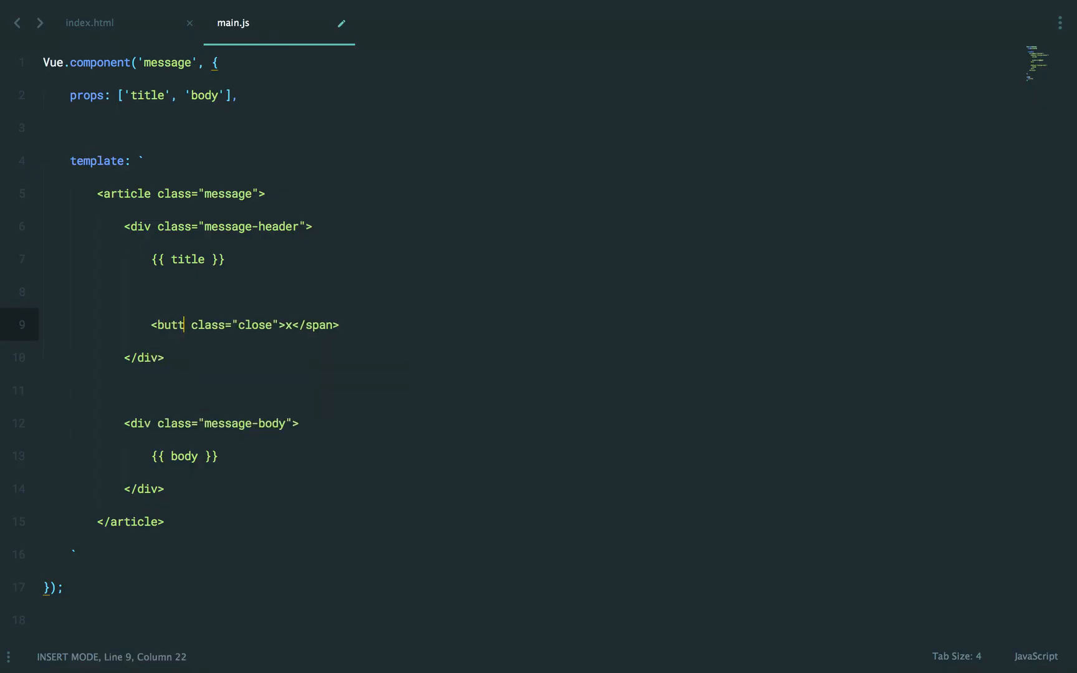
type("on type=\"button")
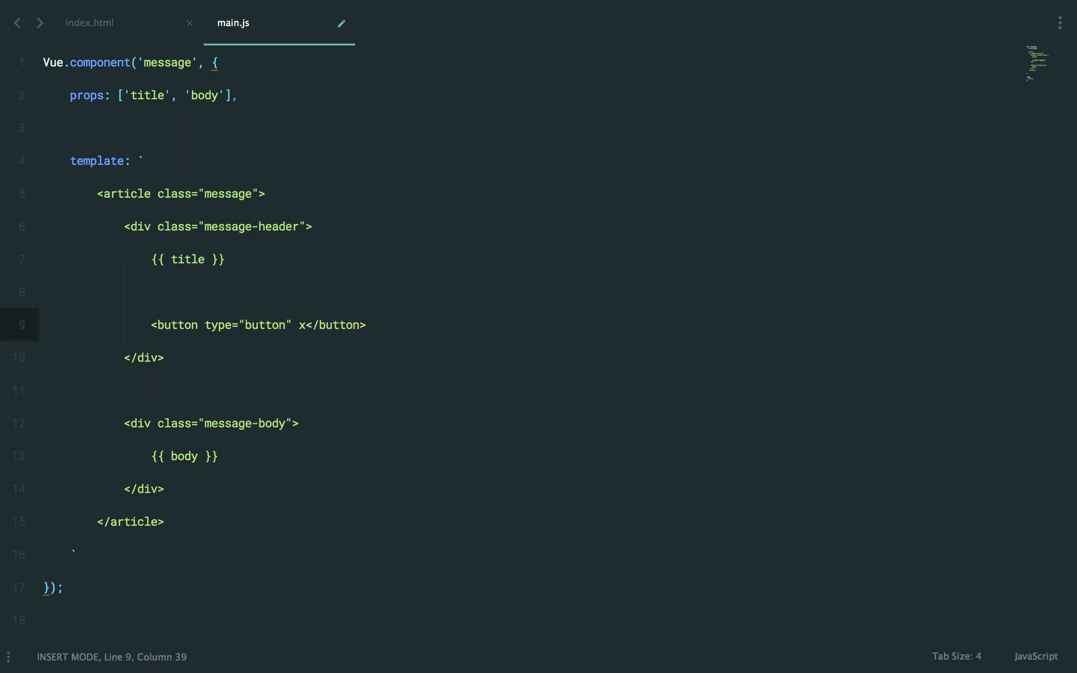
type("@>")
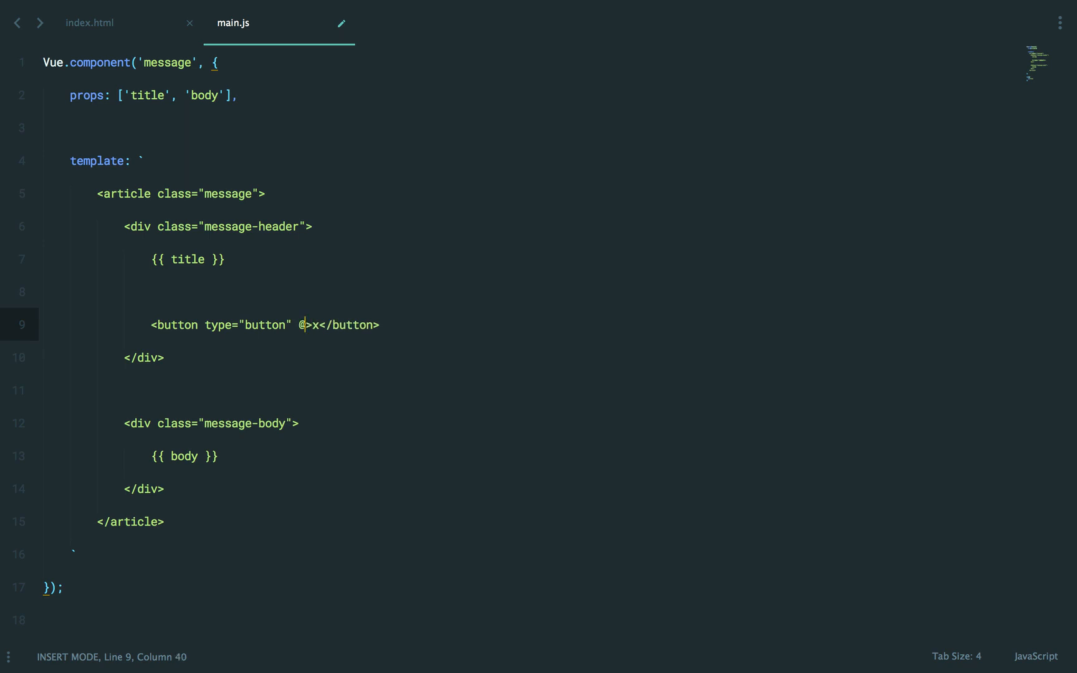
type("click=\"\"")
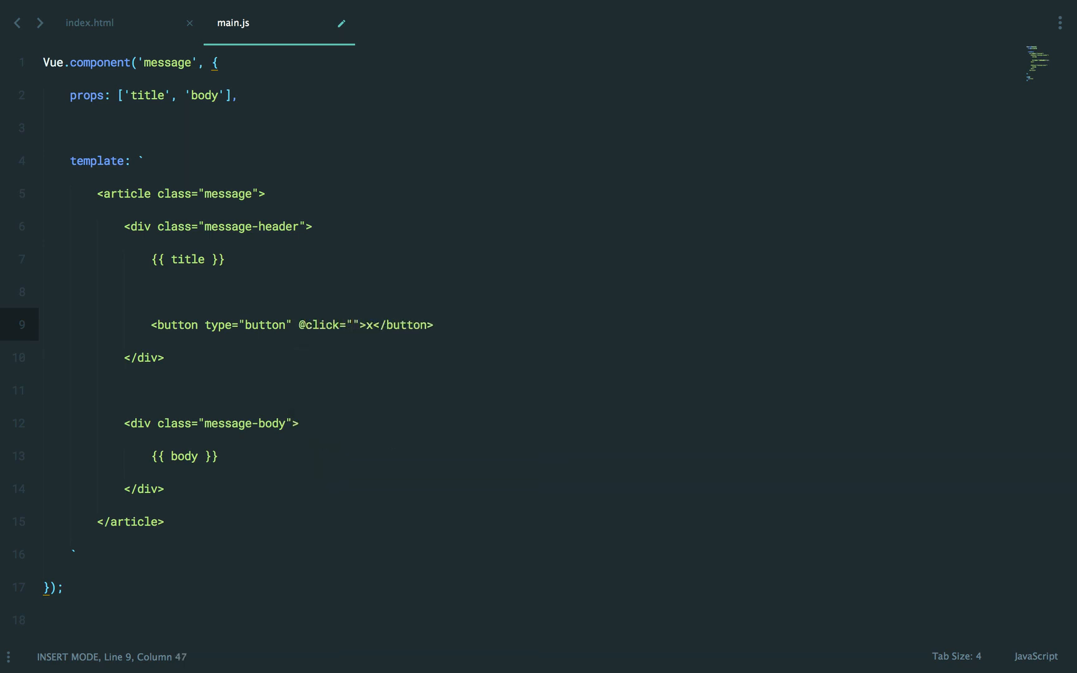
type("hideModal")
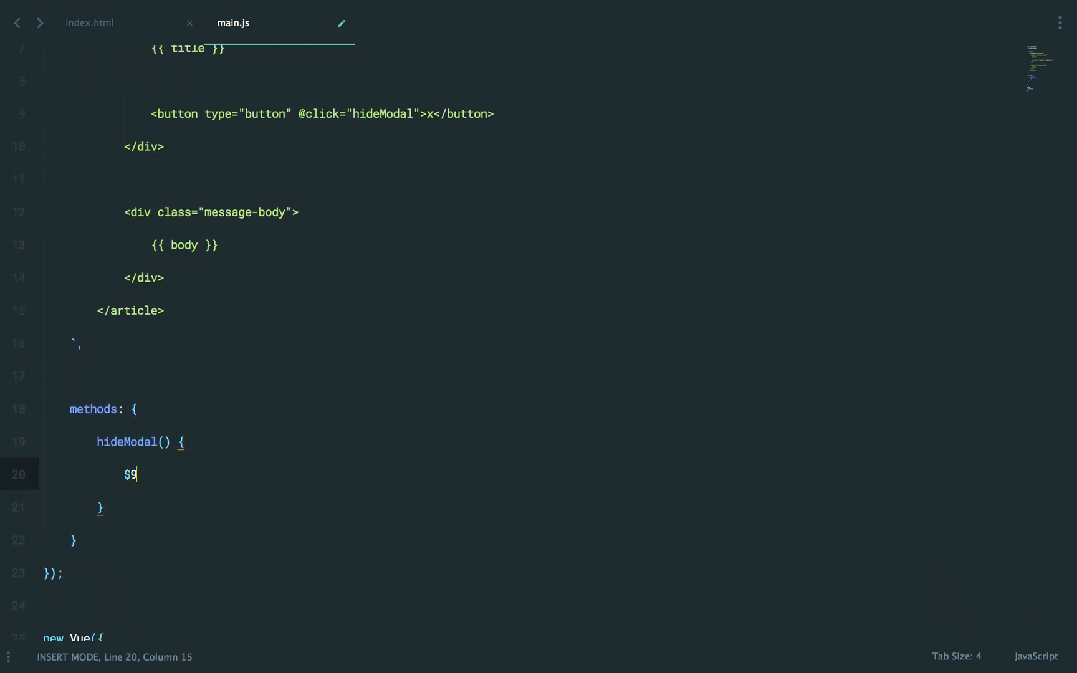
type("('.mess')")
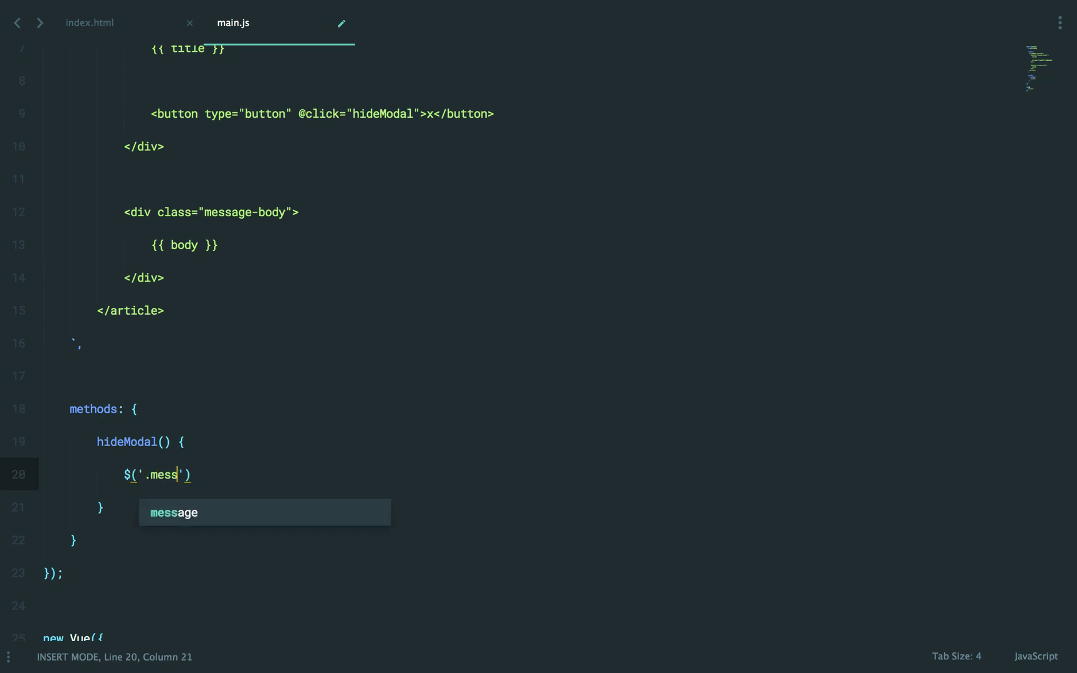
type("age').hide(")
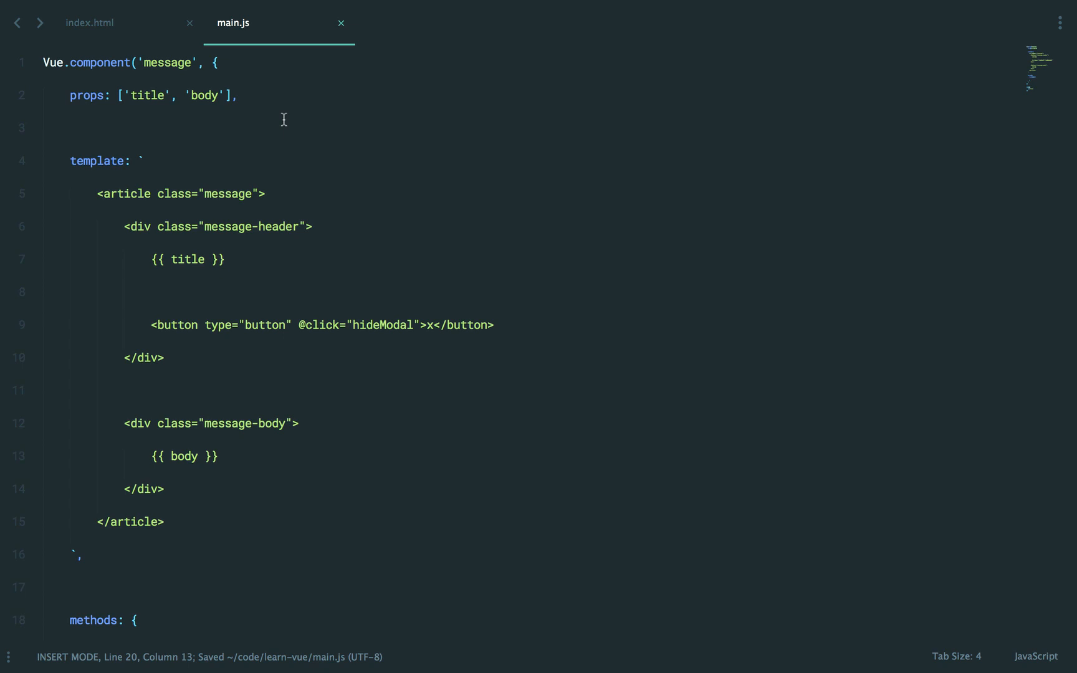
Add a data() function returning isVisible: true to the message component.
type("data()")
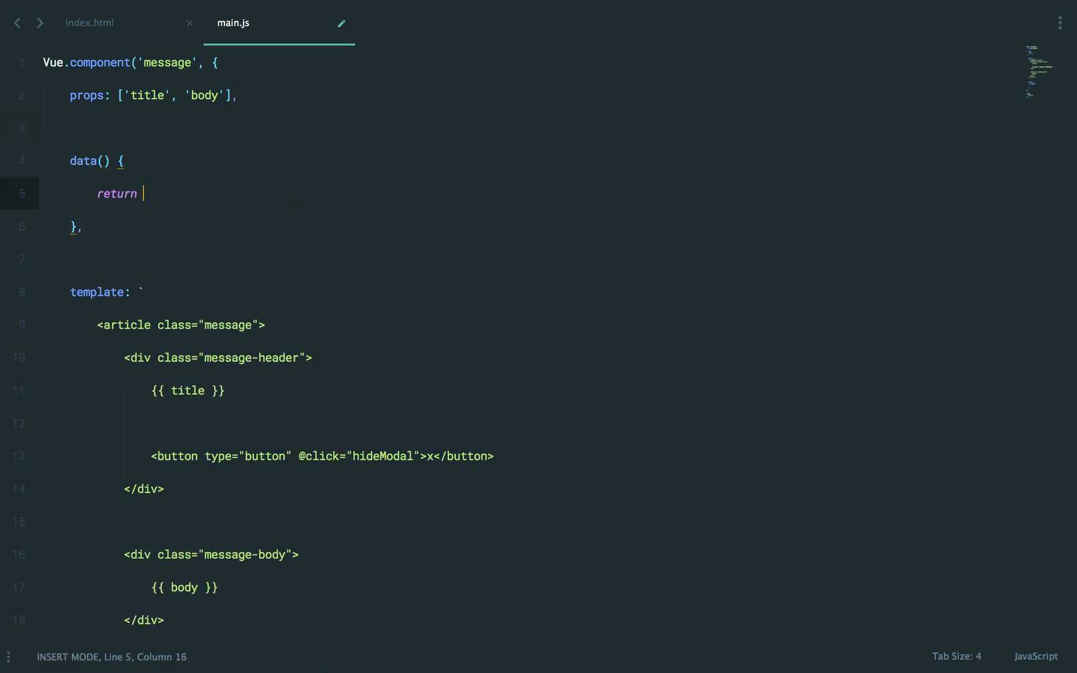
type("{")
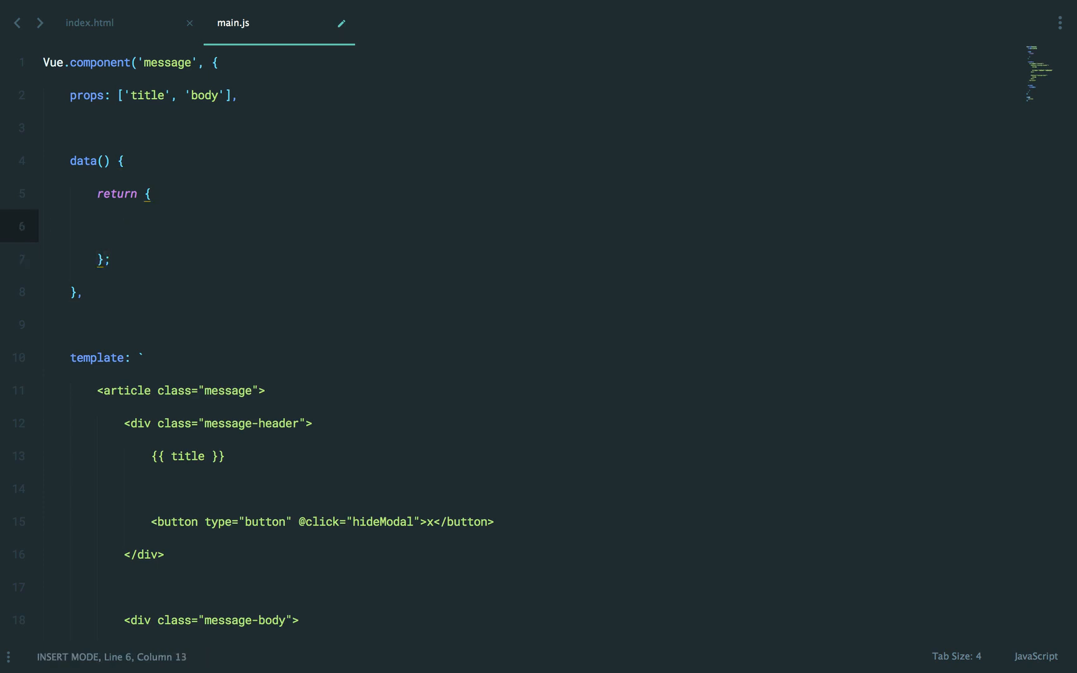
type("show")
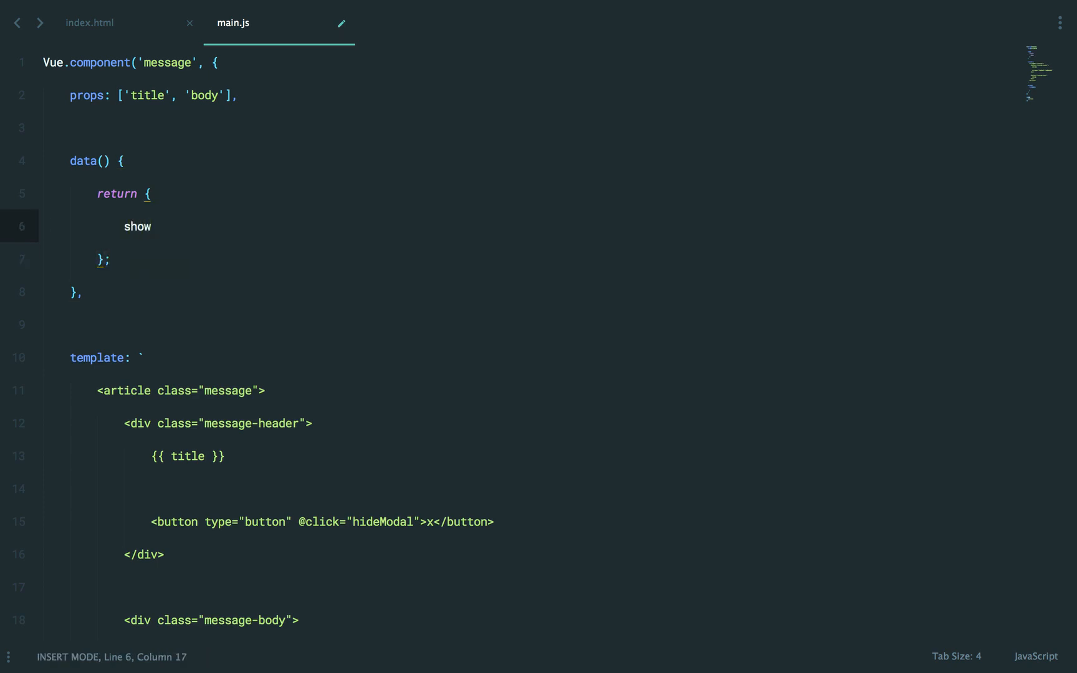
type("isVixible: true")
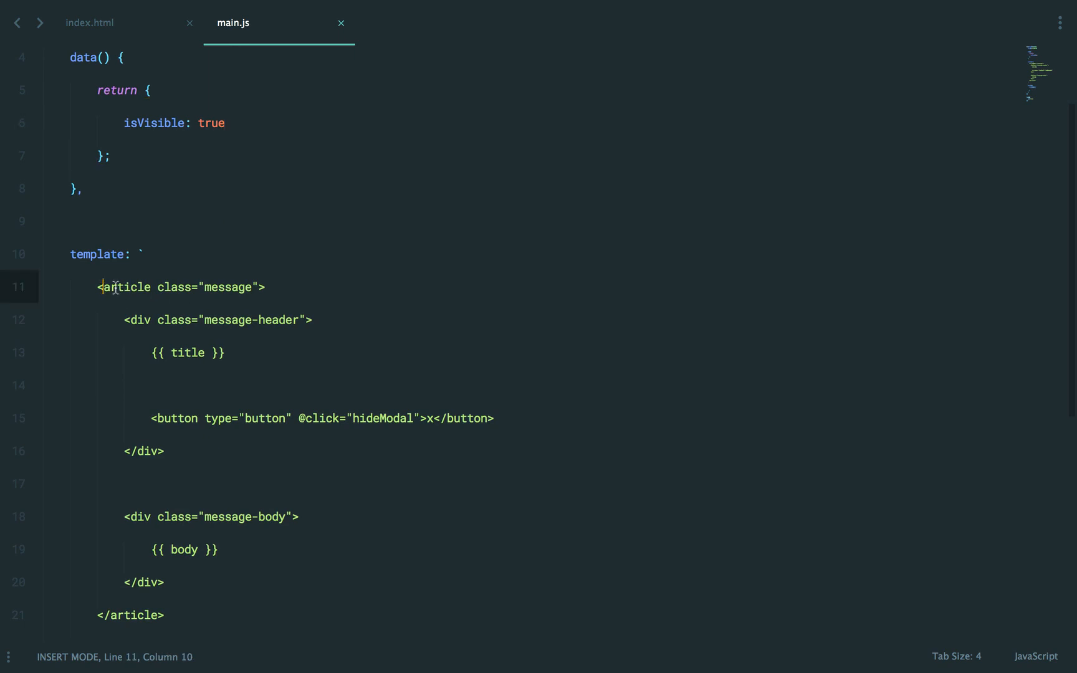
Add v-show="isVisible" to the article tag so it shows only while the flag is true.
type("v-sh")
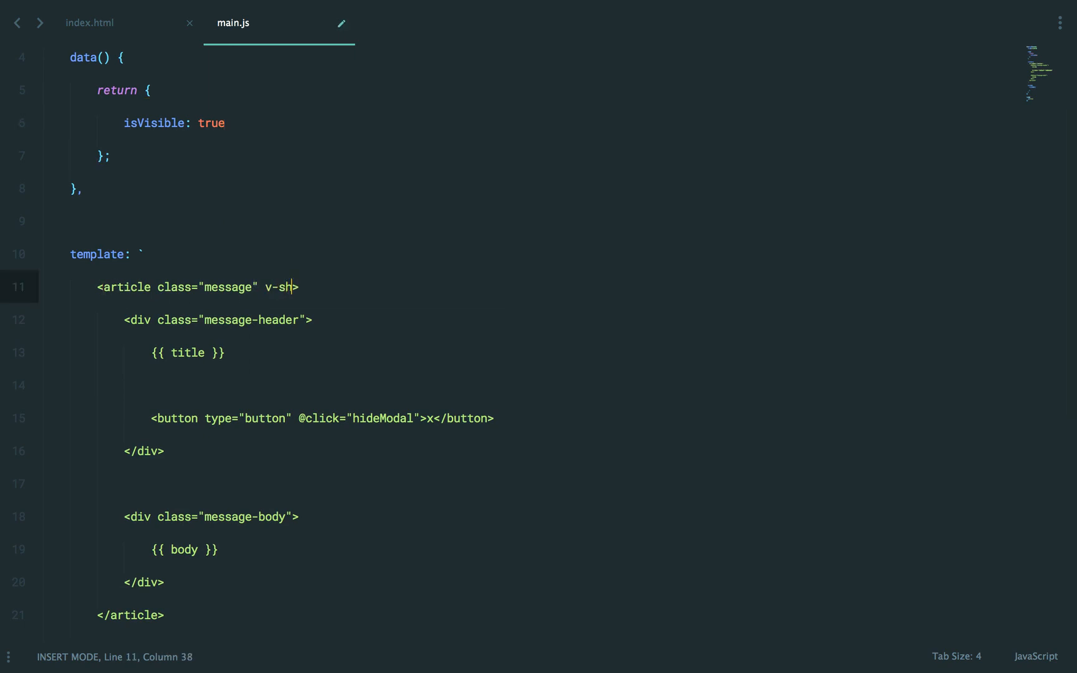
type("ow=\"\"")
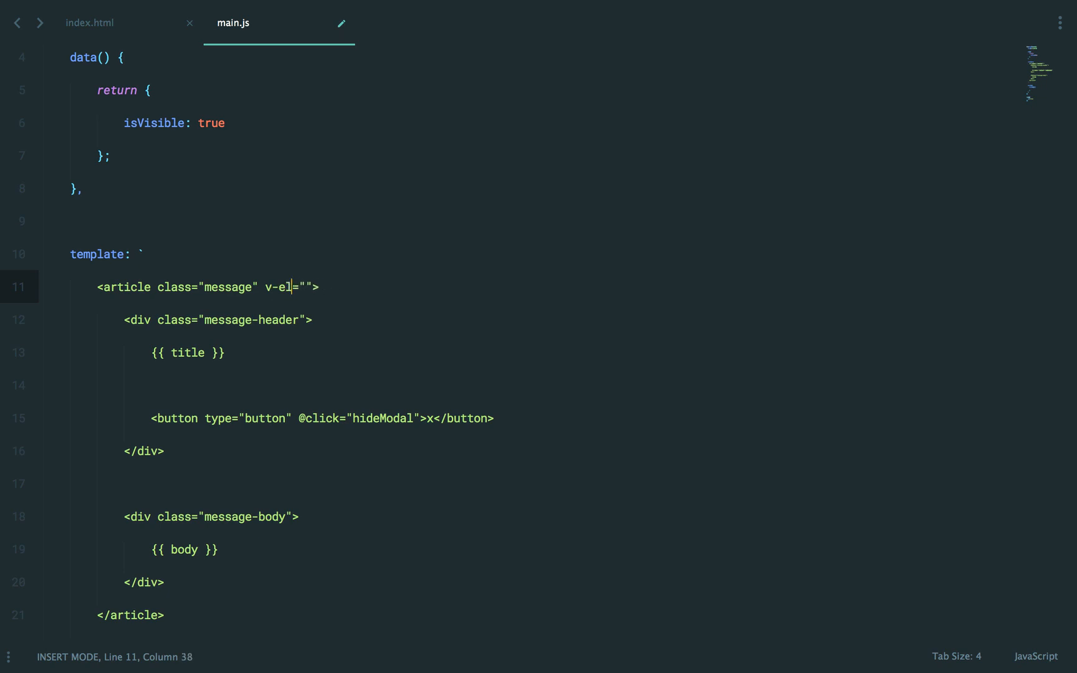
type("show")
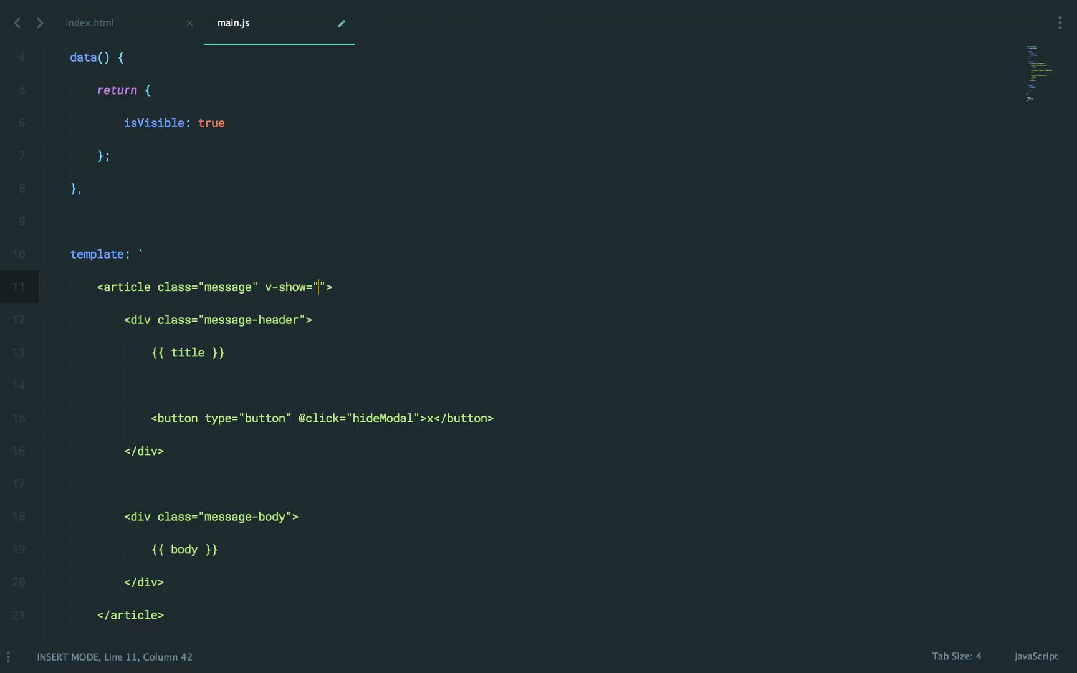
type("isVisible")
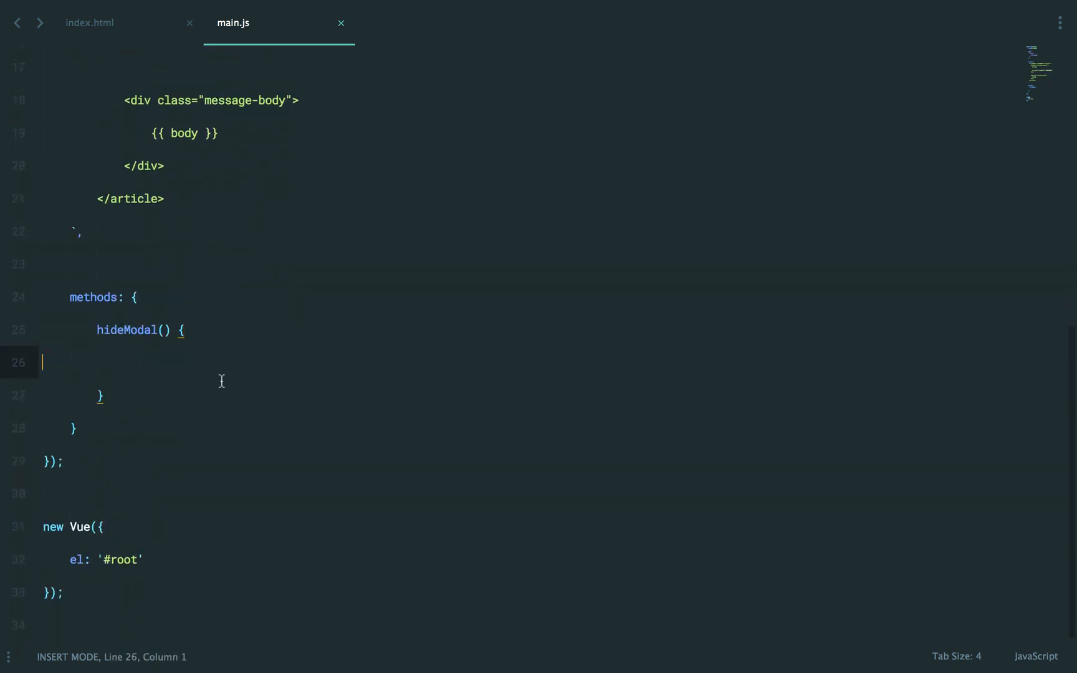
Bind the article's v-show to this.isVisible and save main.js.
type("this.isVisi")
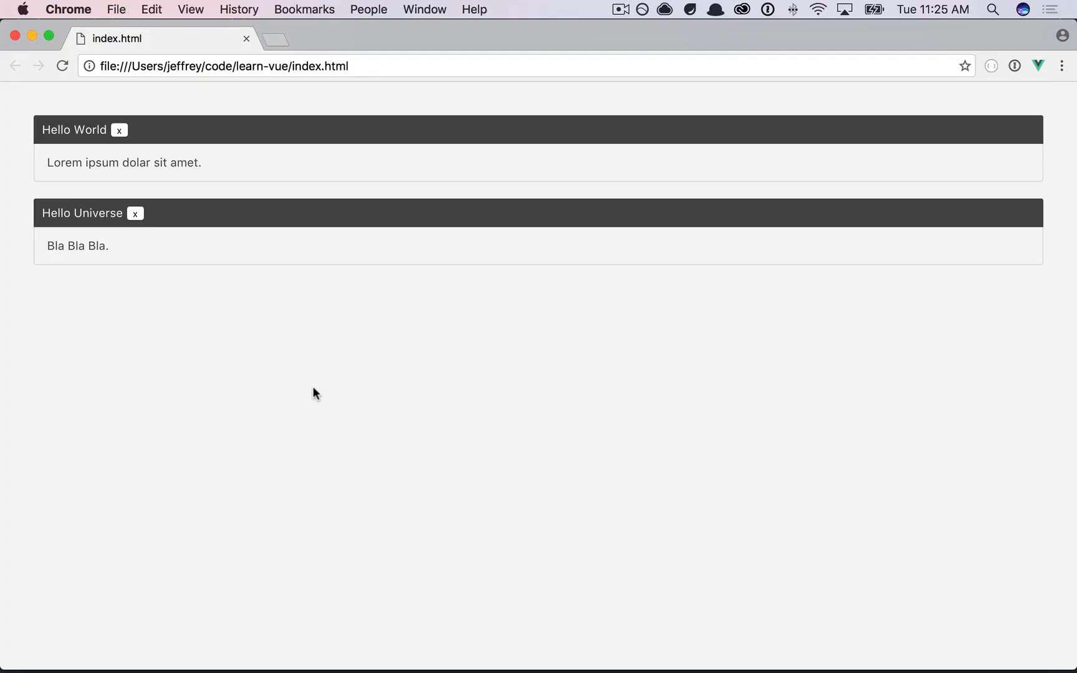
left_click(135, 213)
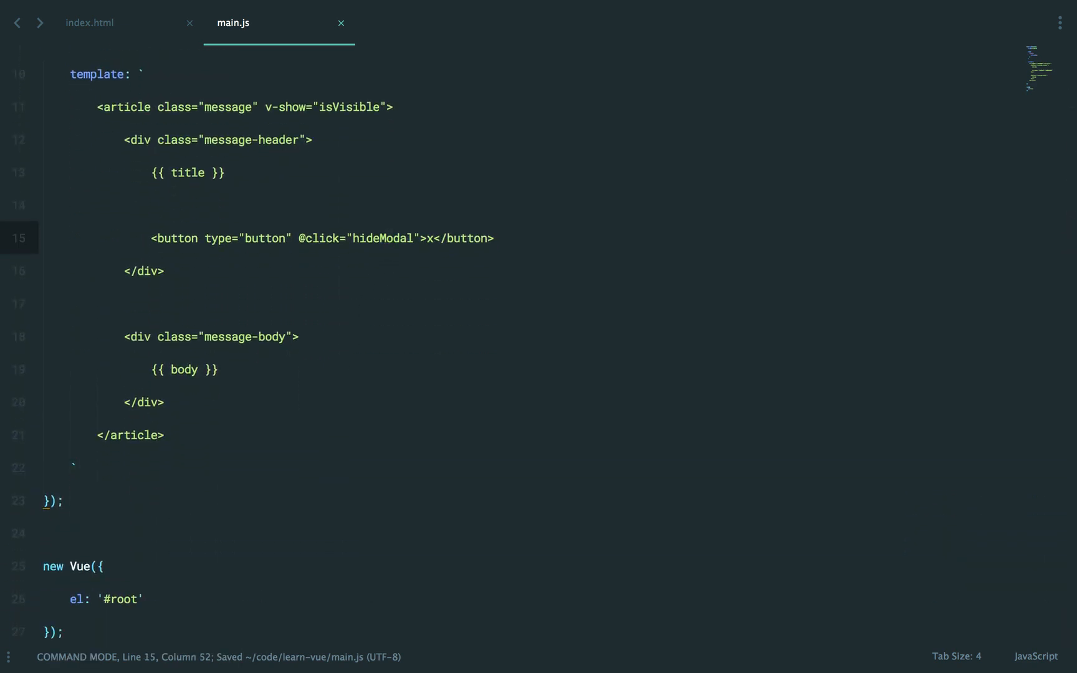
type("isVisible = false")
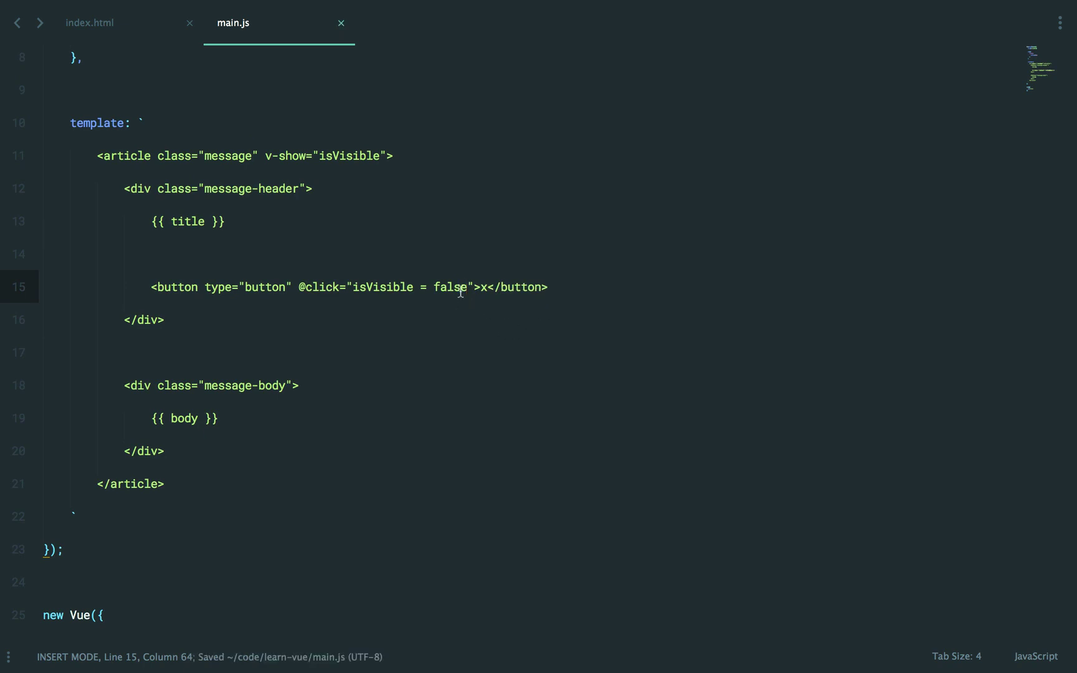
left_click_drag(348, 287, 472, 287)
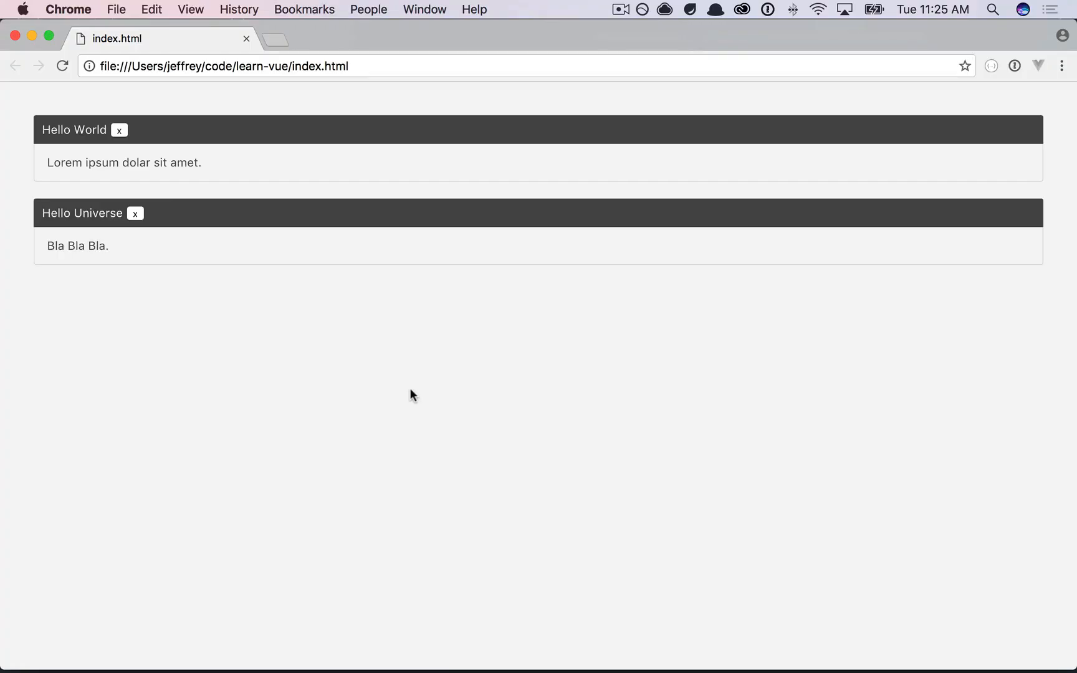
left_click(120, 131)
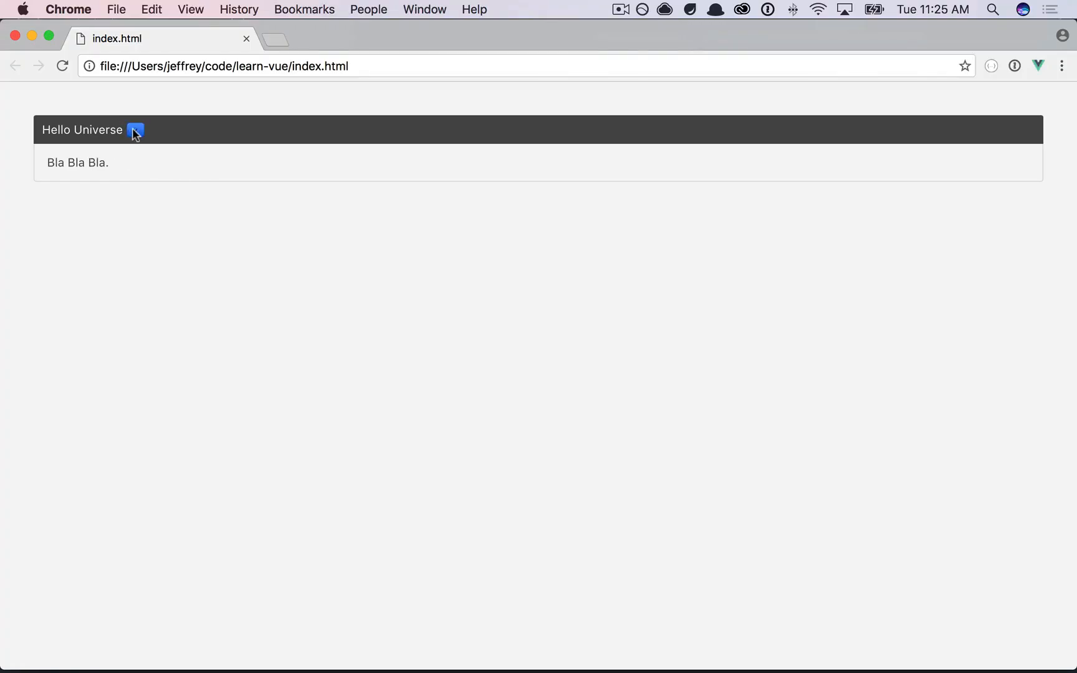